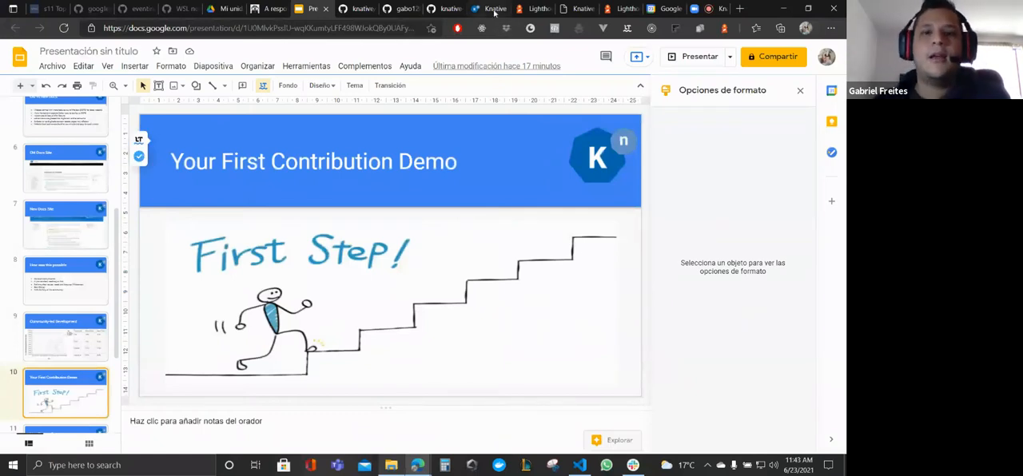
- Switch to the knative.dev tab and browse the home page down to its features and community sections
click(489, 10)
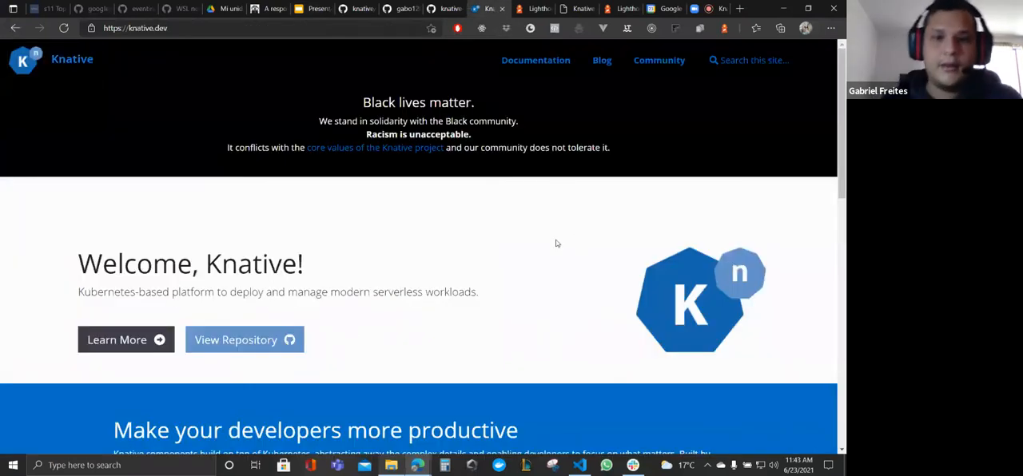
scroll(down, 3)
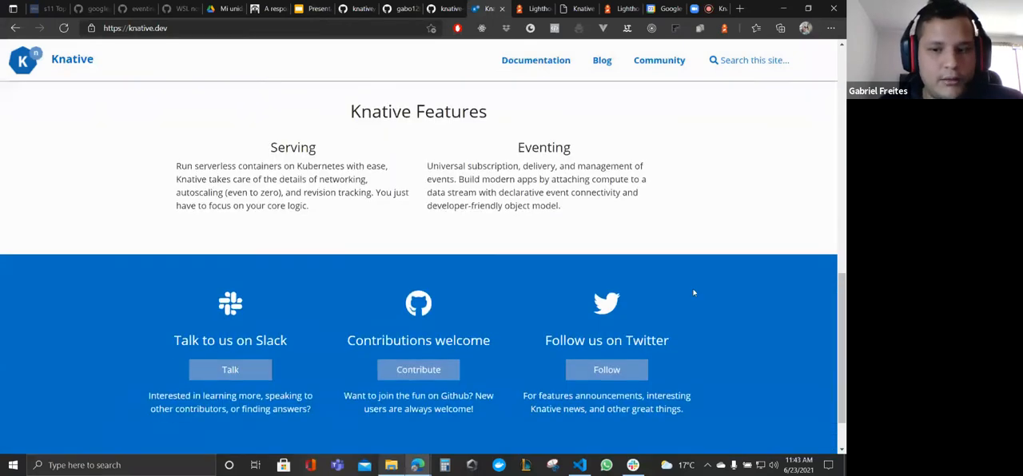
scroll(down, 3)
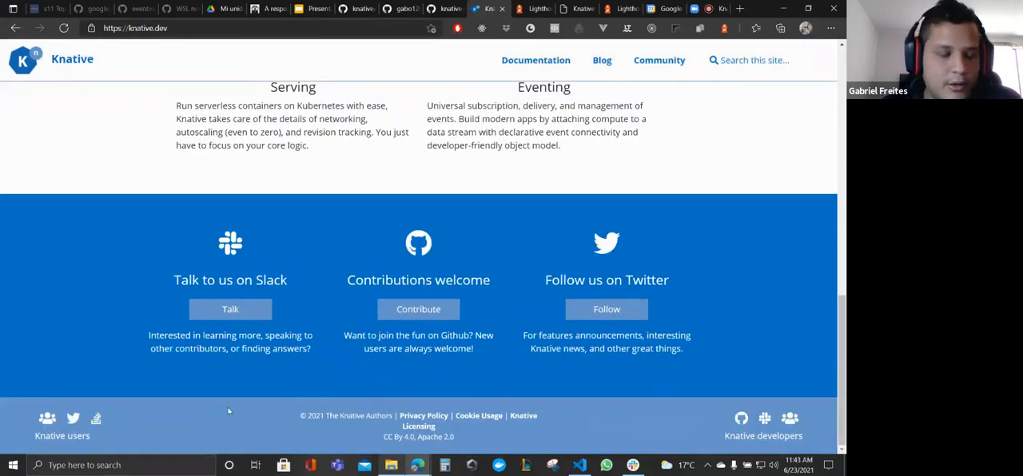
scroll(up, 3)
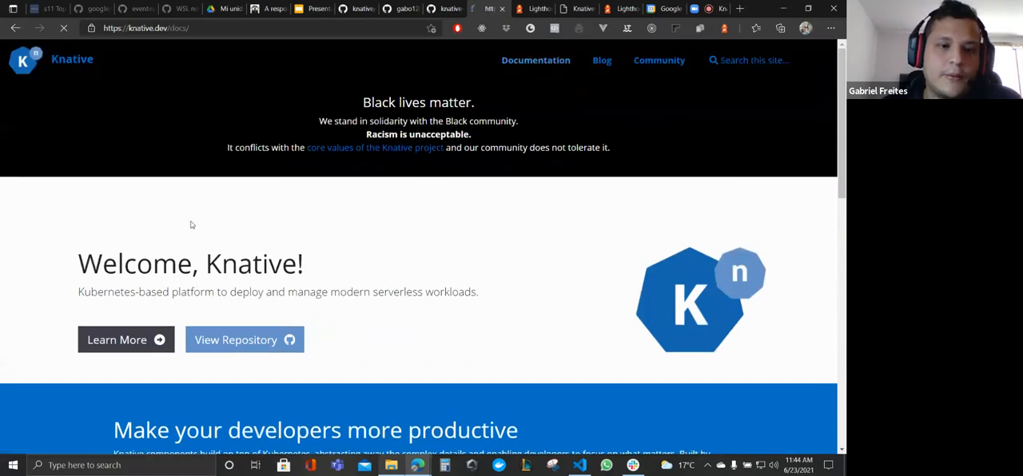
- Browse the Welcome to Knative docs sidebar, then switch to the dev-knative.netlify.app Quickstart tab
click(535, 61)
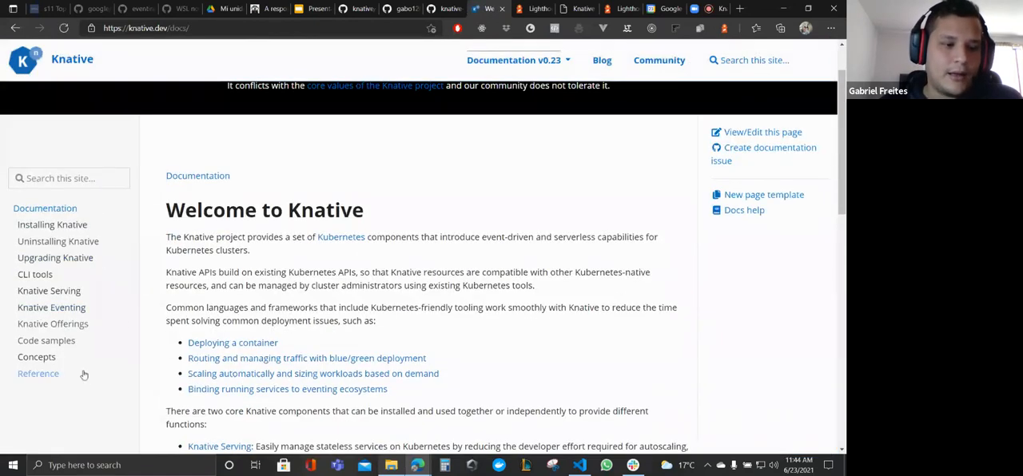
mouse_move(35, 356)
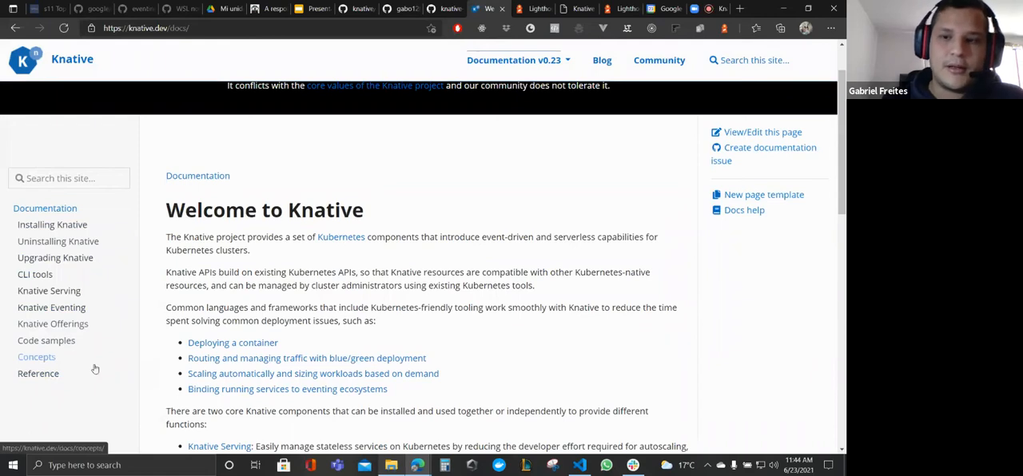
scroll(up, 3)
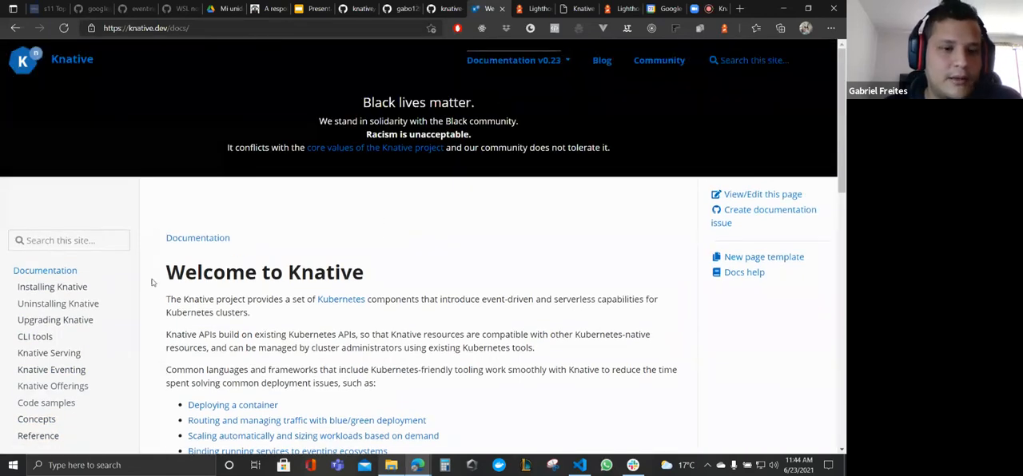
scroll(down, 3)
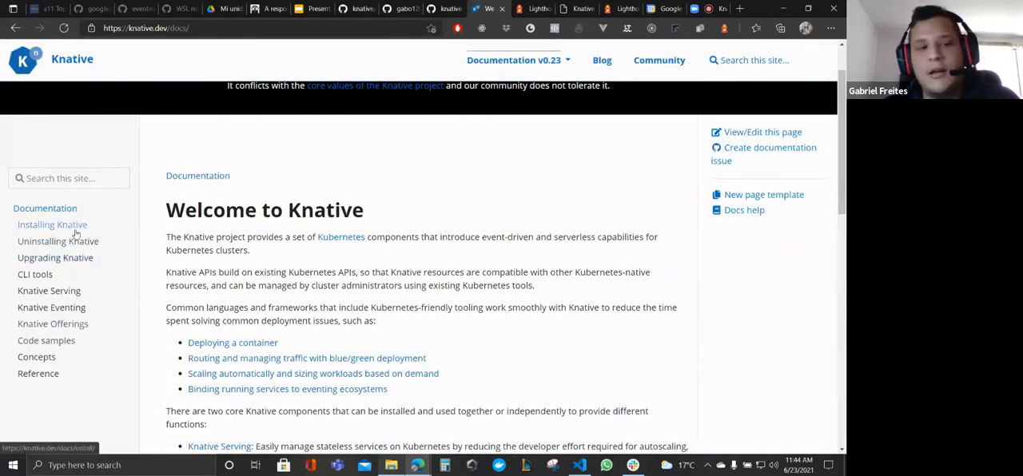
mouse_move(64, 286)
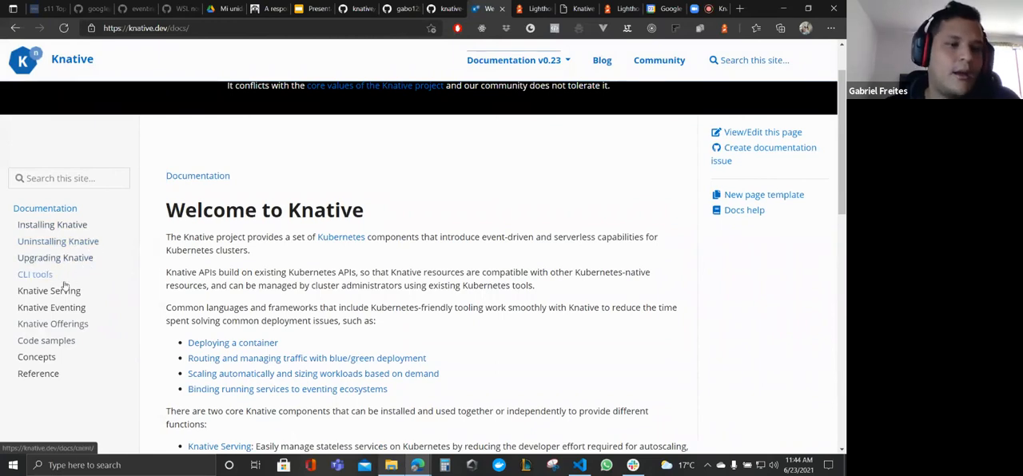
mouse_move(48, 291)
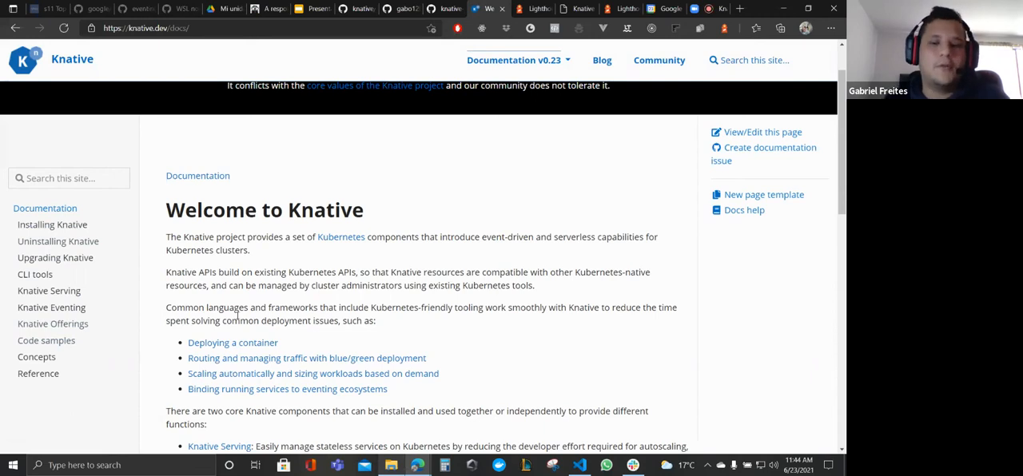
mouse_move(547, 220)
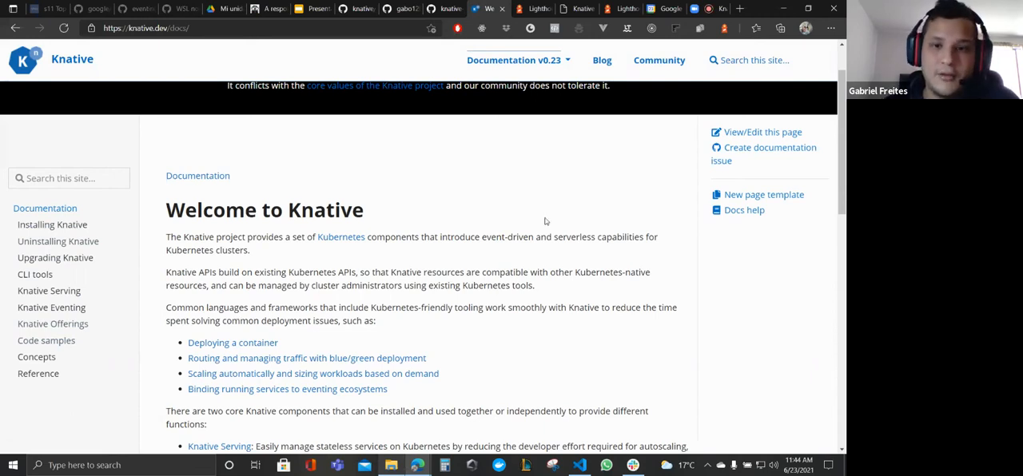
click(577, 8)
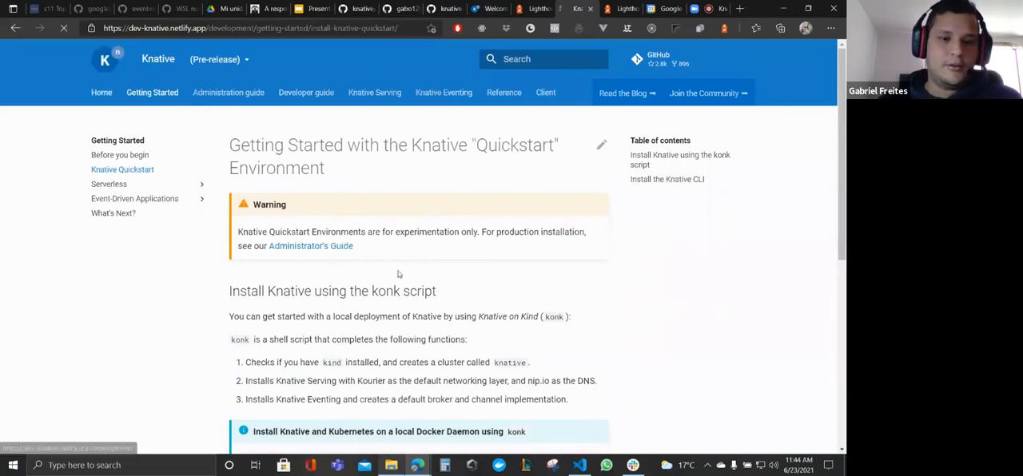
- Go to the pre-release site's Home page and scroll through highlights, logos and components back to the top
click(102, 92)
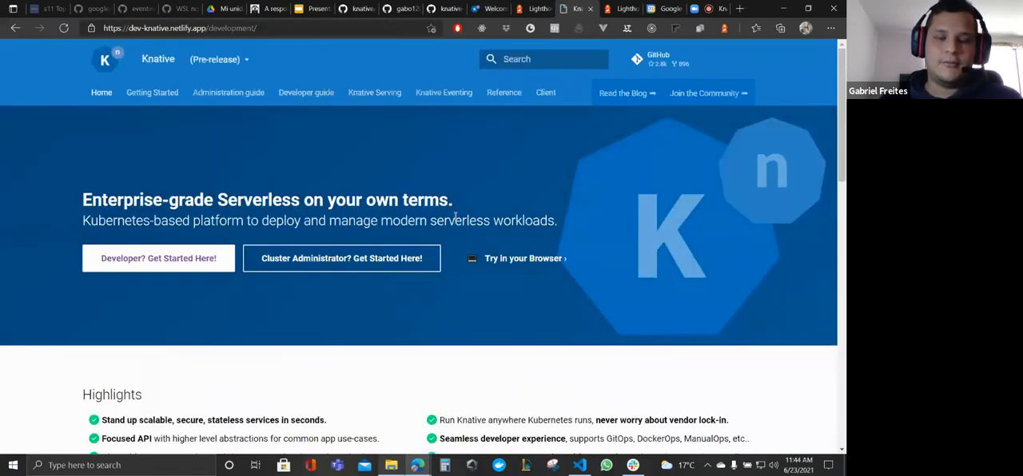
scroll(down, 3)
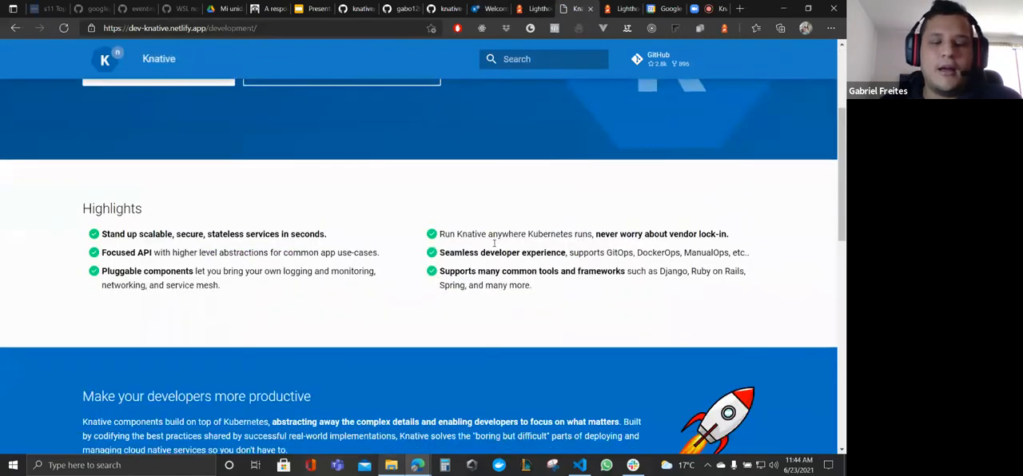
scroll(down, 3)
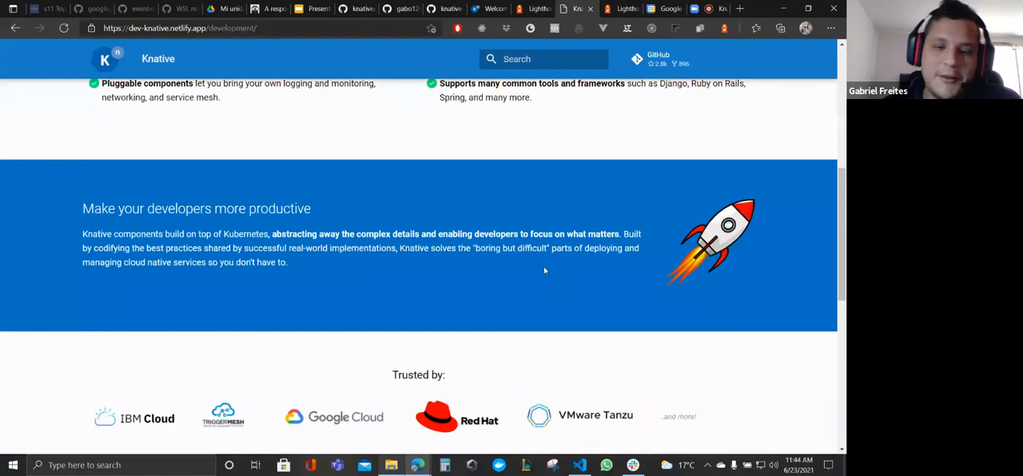
mouse_move(613, 323)
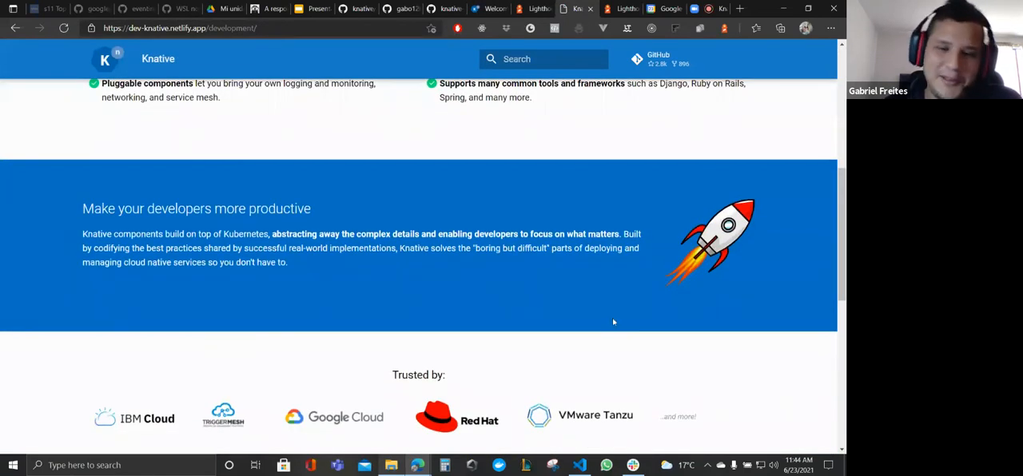
scroll(down, 3)
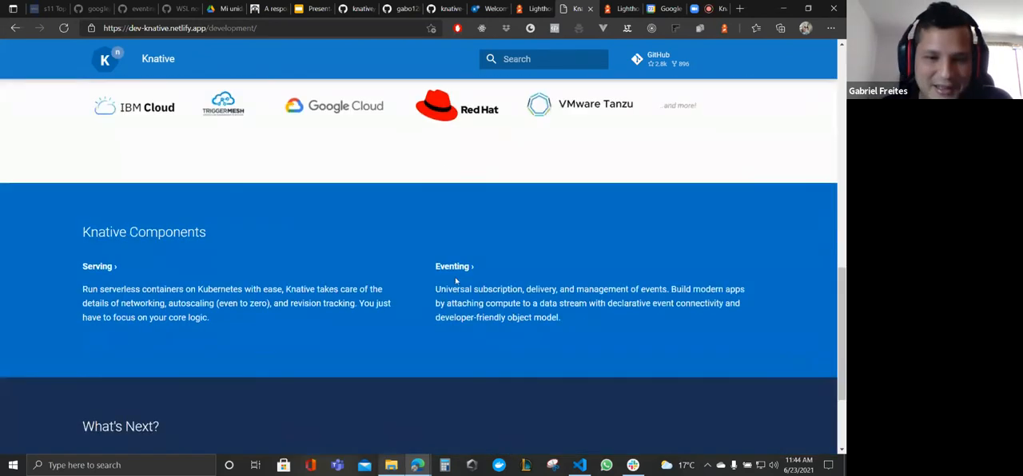
scroll(down, 3)
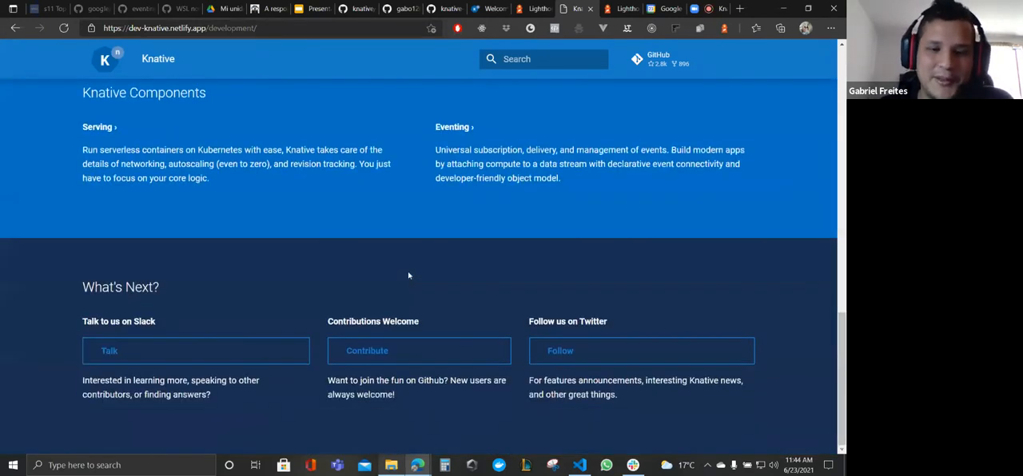
mouse_move(502, 319)
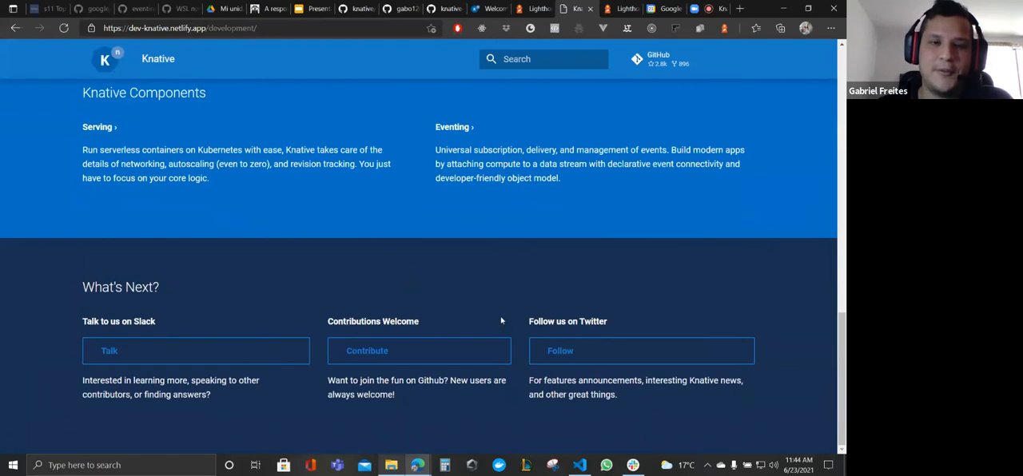
scroll(up, 3)
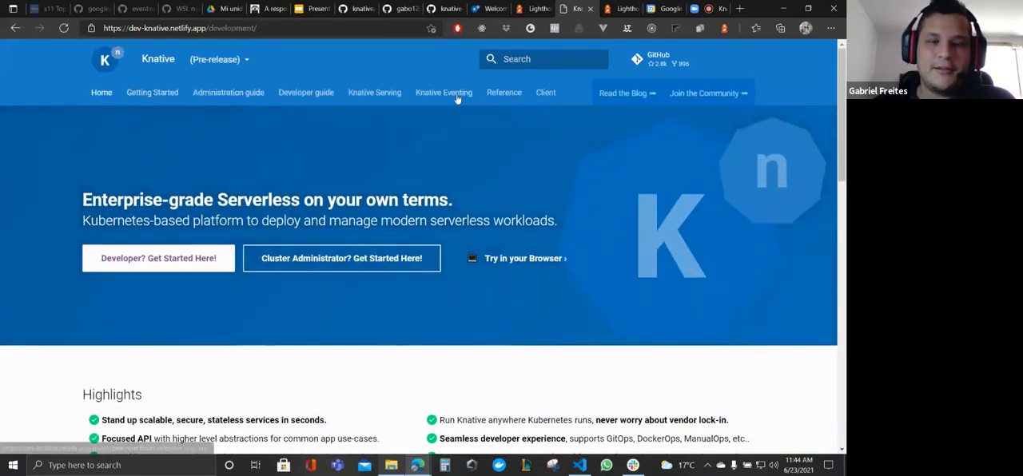
mouse_move(151, 93)
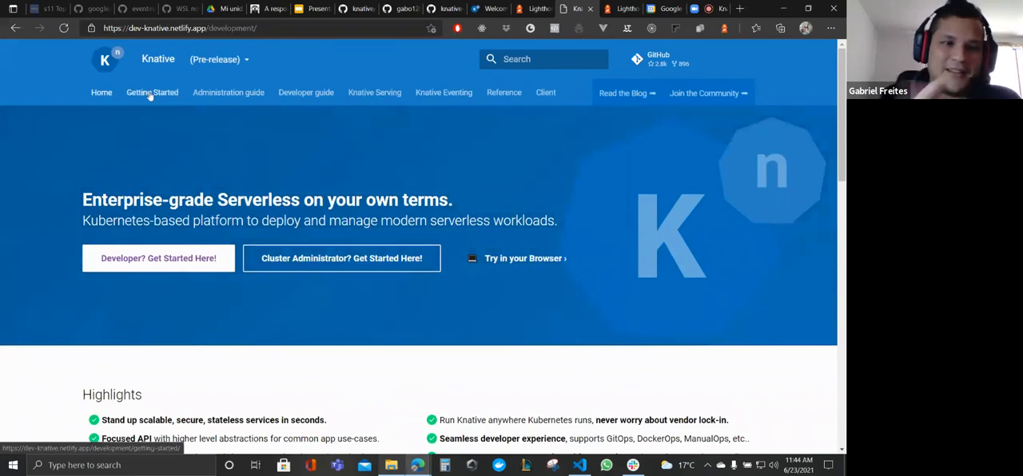
click(151, 93)
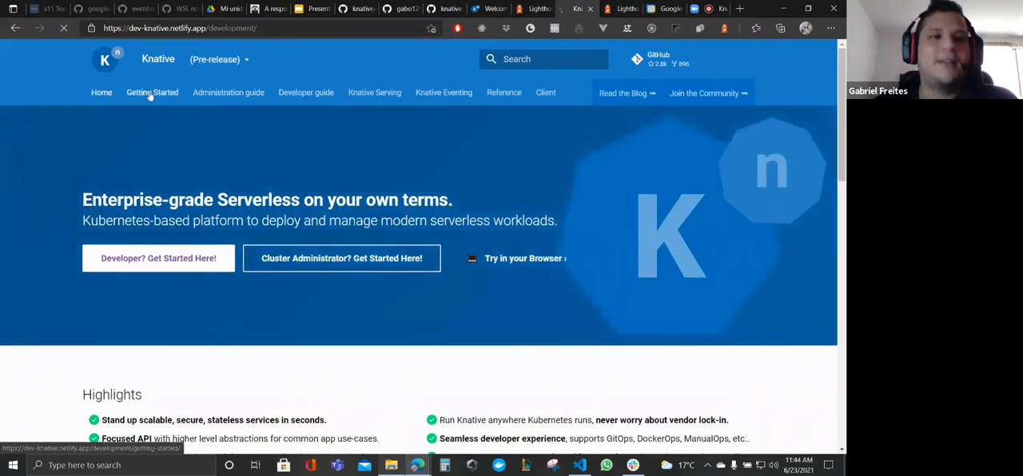
- Open the Getting Started section's Before you begin page from the top navigation
click(152, 93)
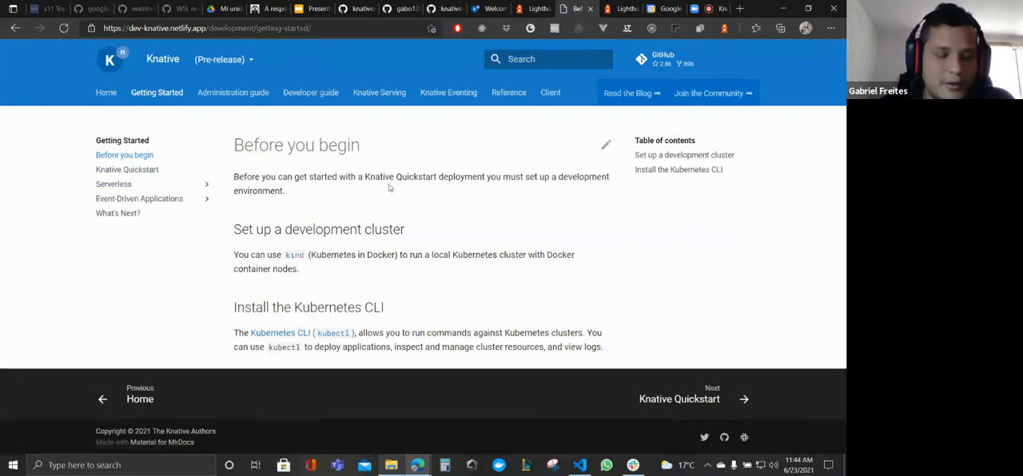
mouse_move(194, 192)
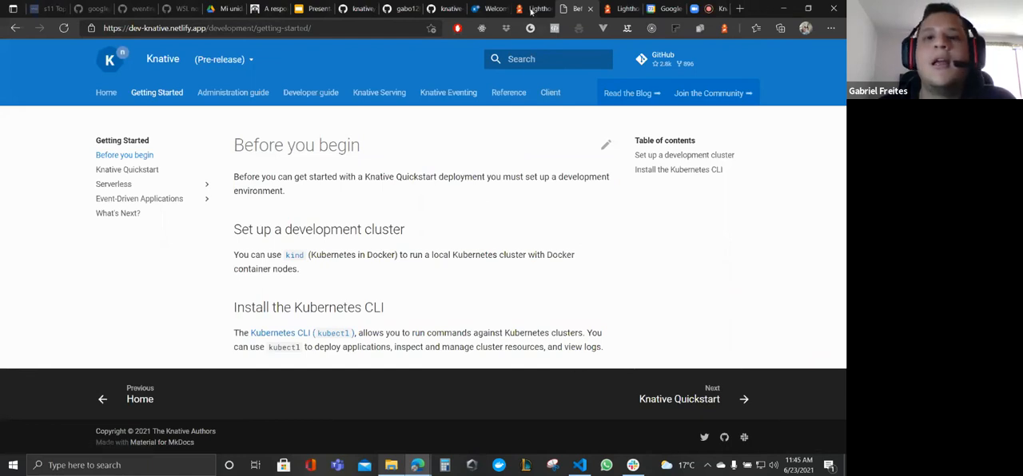
- Switch to the Lighthouse report tab for the dev-knative.netlify.app quickstart page
click(533, 10)
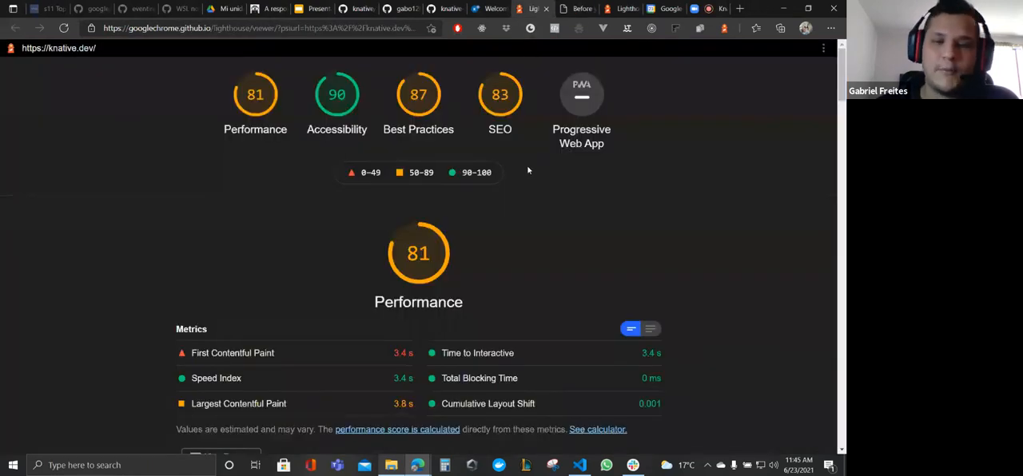
mouse_move(291, 214)
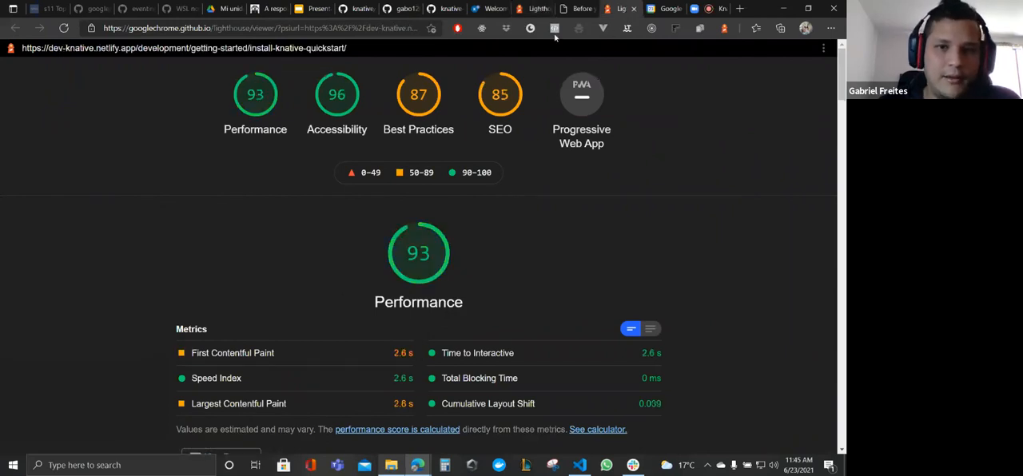
mouse_move(253, 291)
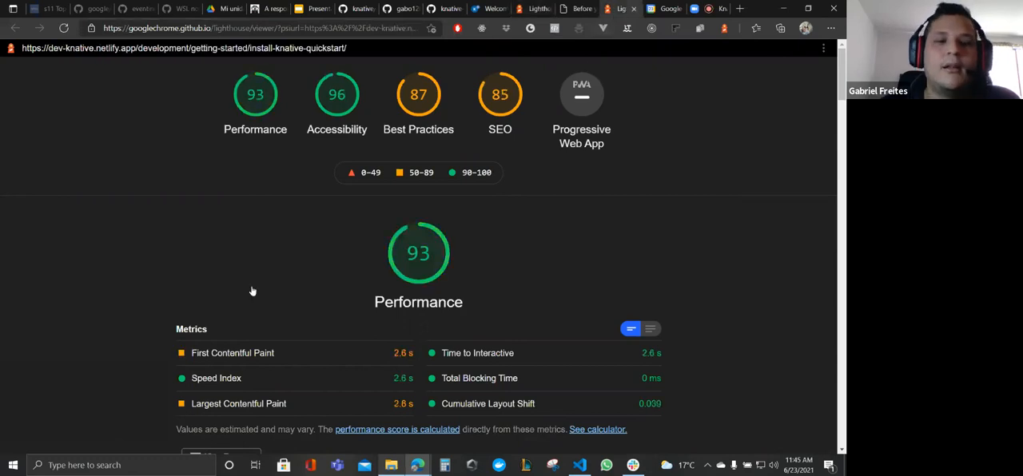
mouse_move(318, 304)
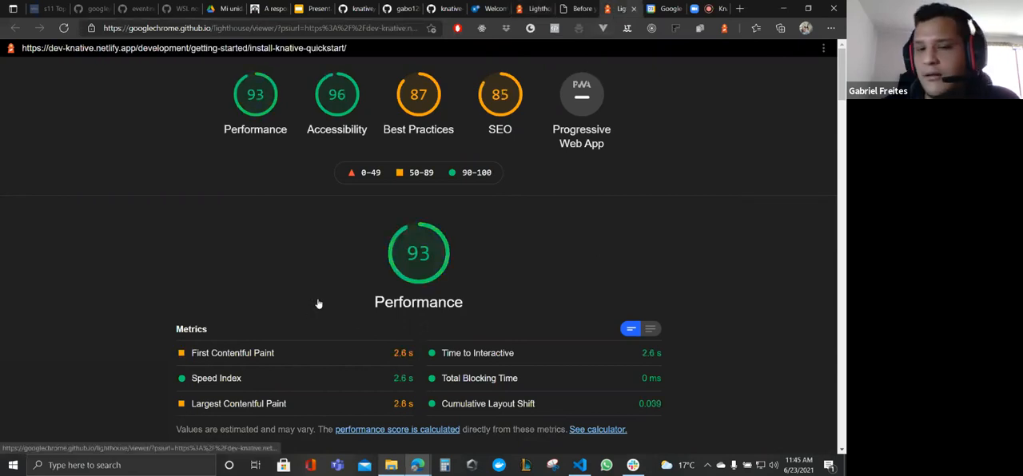
mouse_move(465, 275)
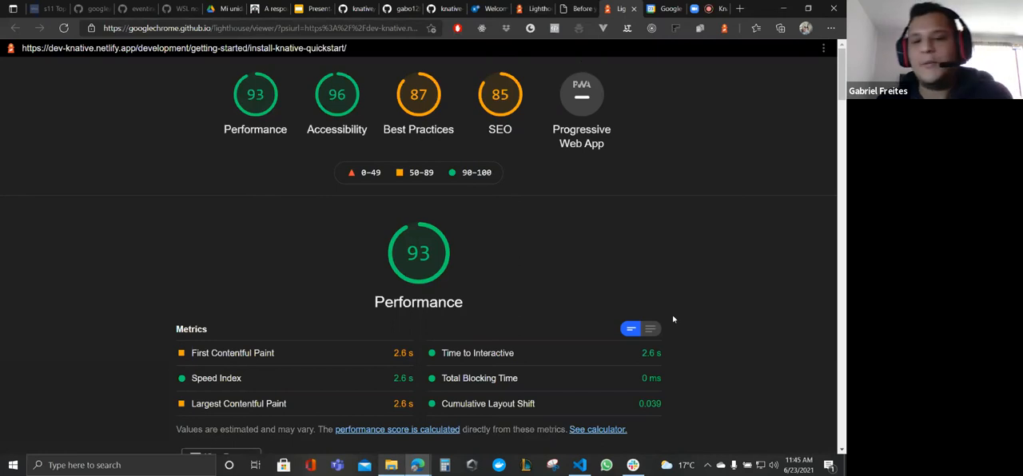
mouse_move(444, 227)
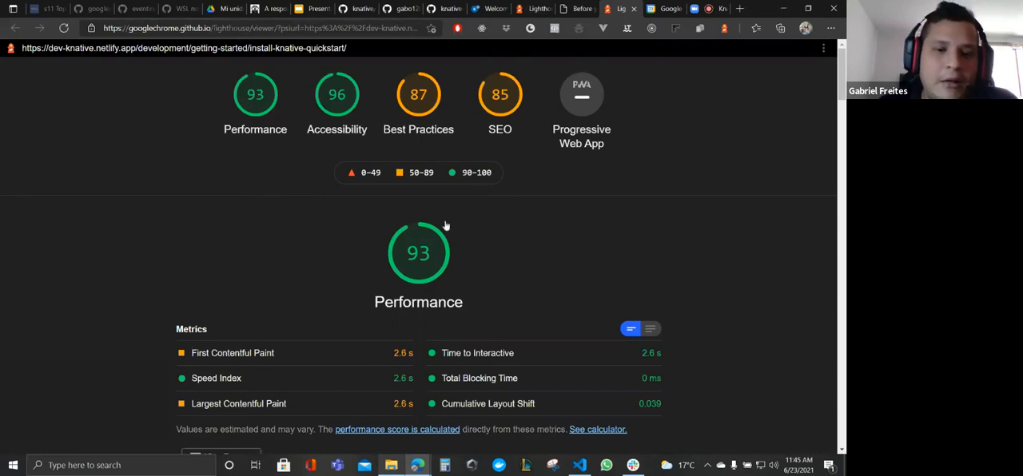
mouse_move(511, 134)
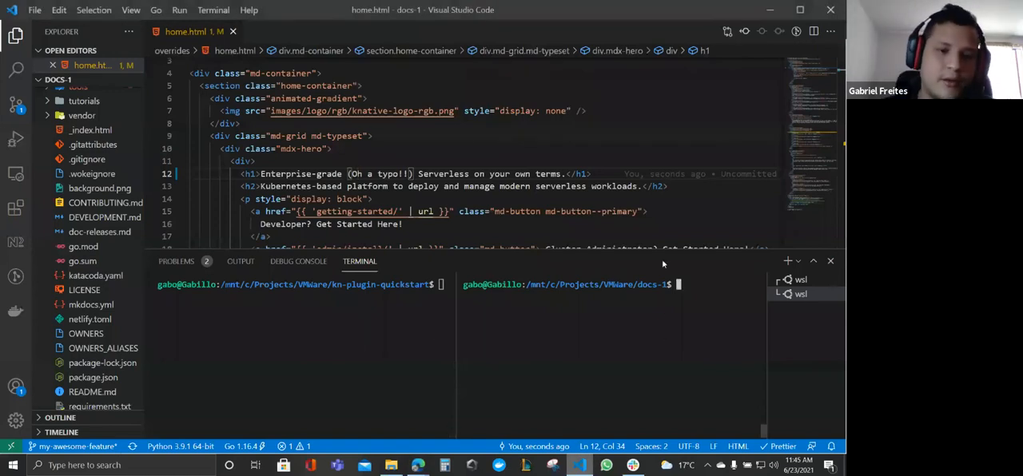
- Alt-Tab to the Visual Studio Code window with home.html and the split terminal
key(alt+tab)
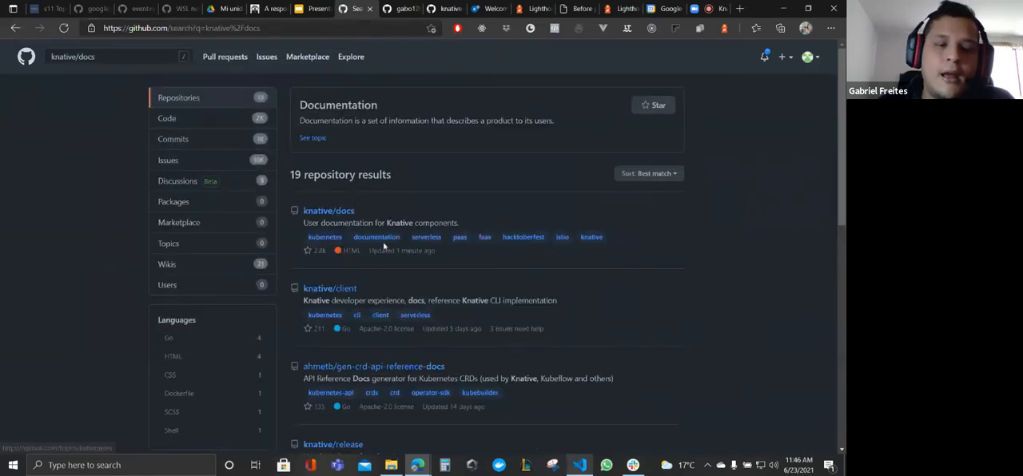
- Bring up the GitHub tab listing the knative/docs repository search results
click(327, 211)
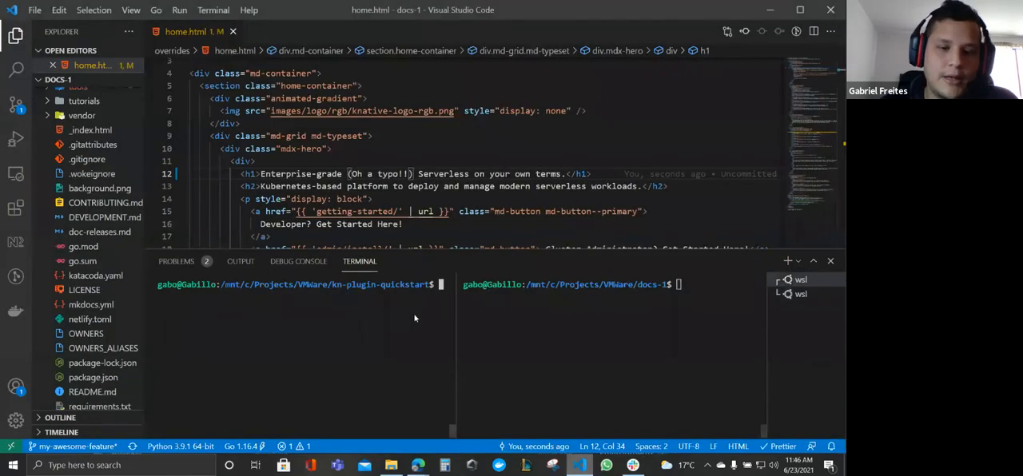
- Run git branch and mkdocs serve in the right terminal, serving the docs at 127.0.0.1:8000
text(git branch)
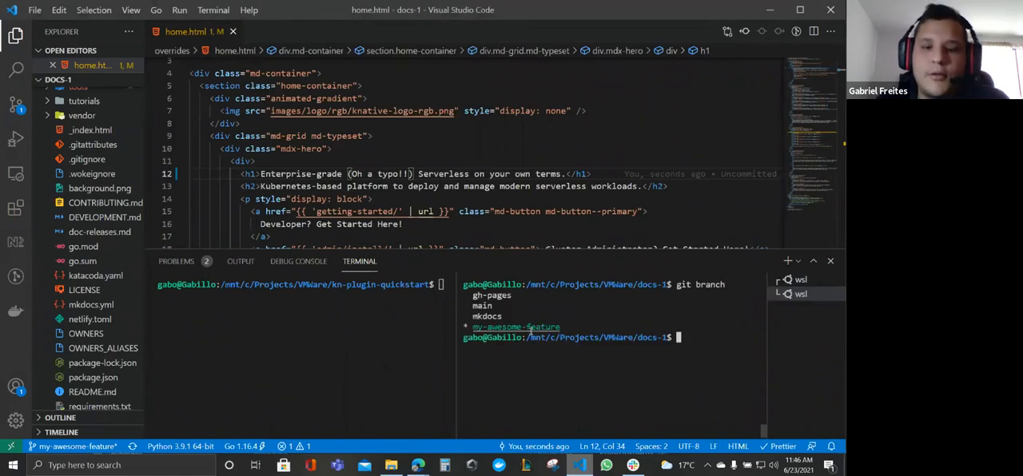
mouse_move(673, 326)
text(mkd)
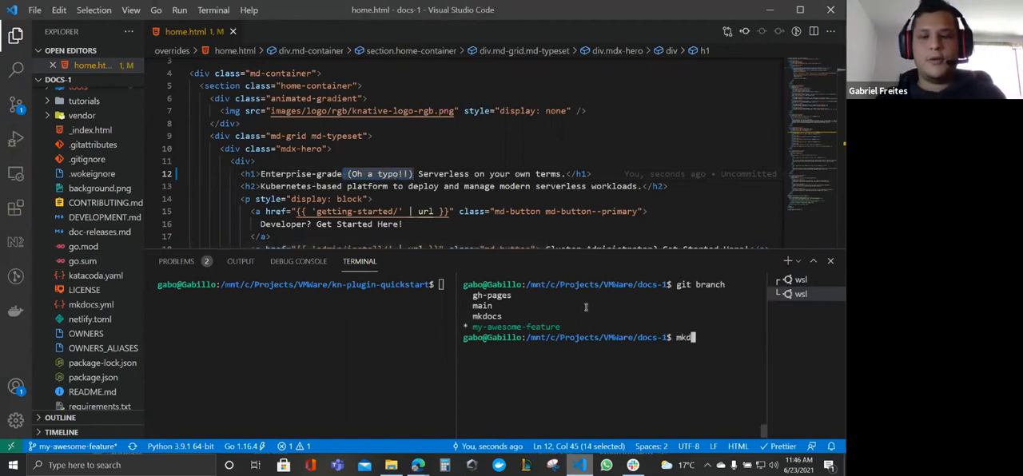
text(o)
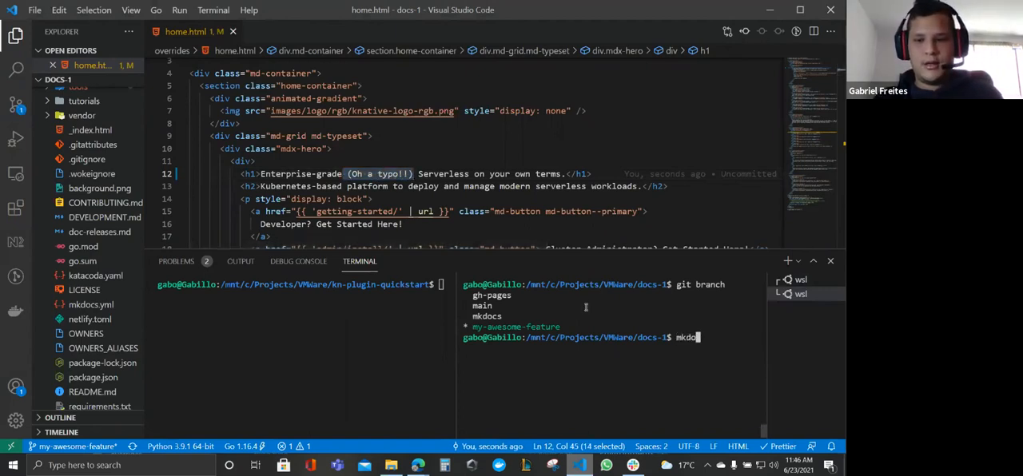
key(Return)
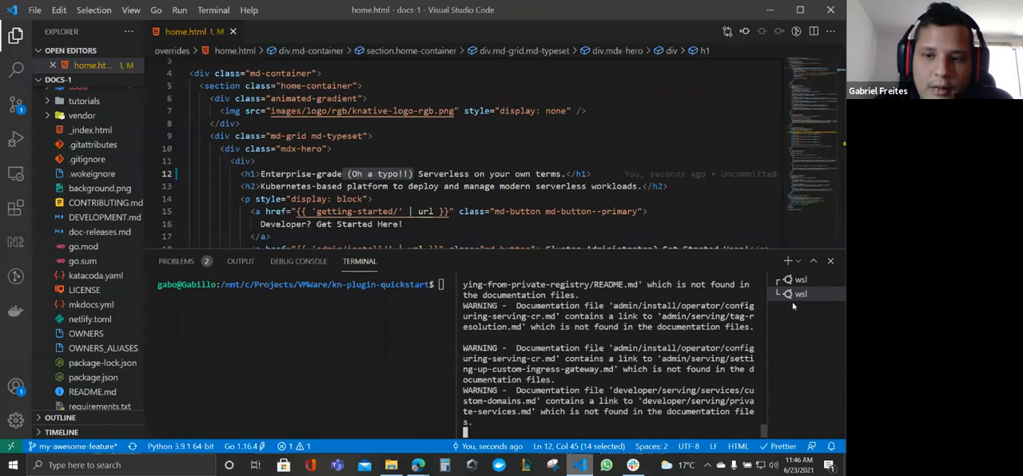
scroll(down, 3)
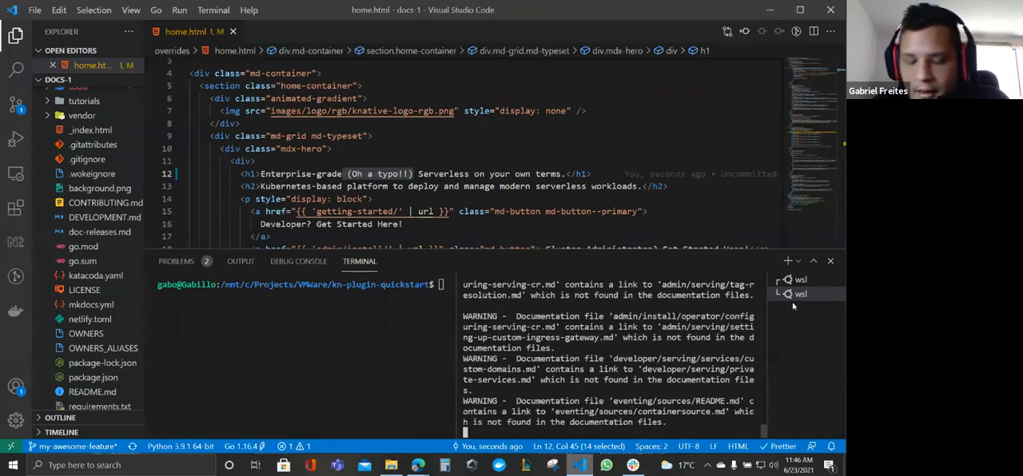
scroll(down, 3)
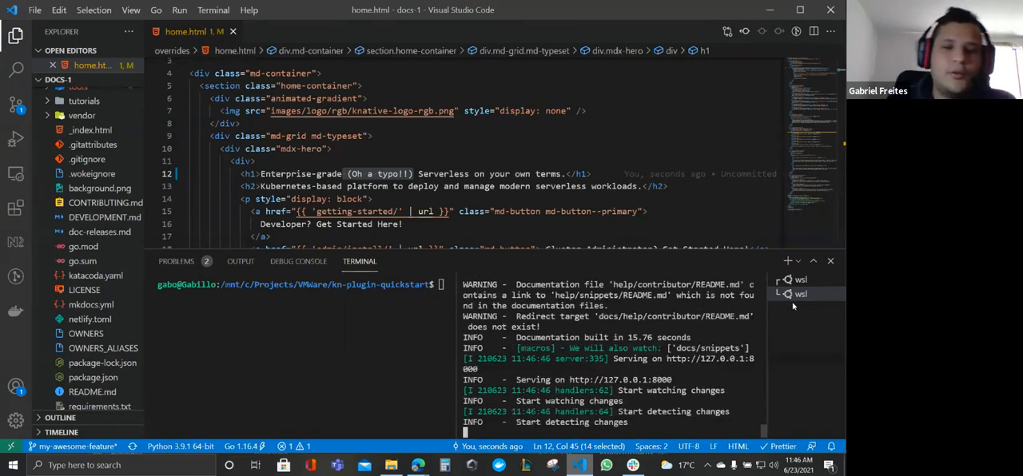
mouse_move(708, 359)
text(fix)
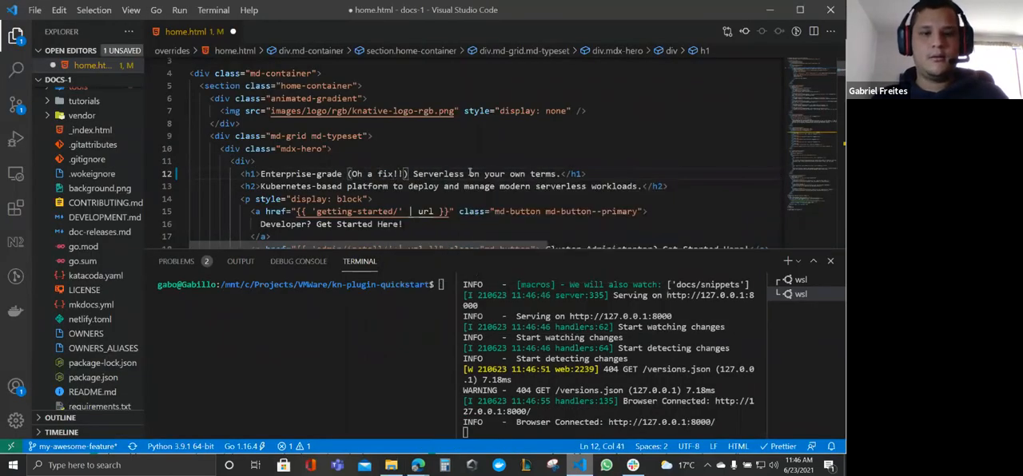
- Save home.html with the heading note 'Oh a fix!!' and watch mkdocs rebuild in the terminal
key(ctrl+s)
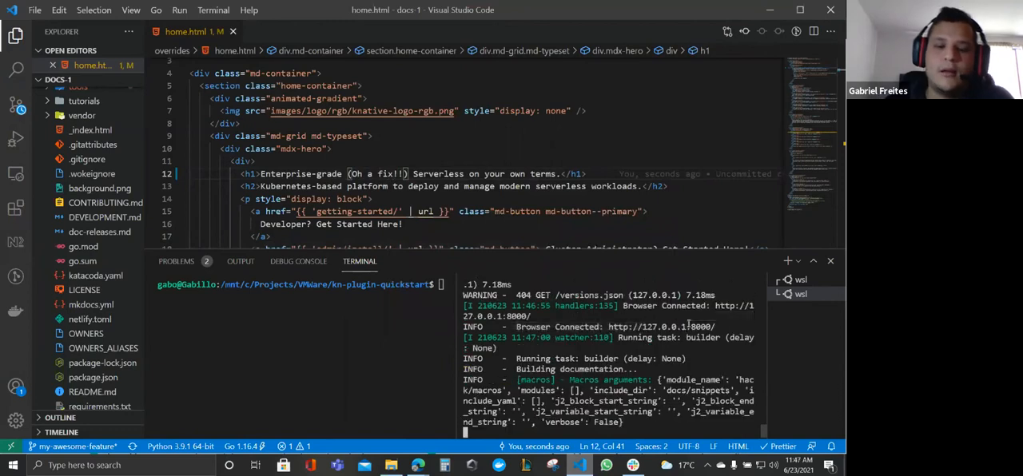
scroll(down, 3)
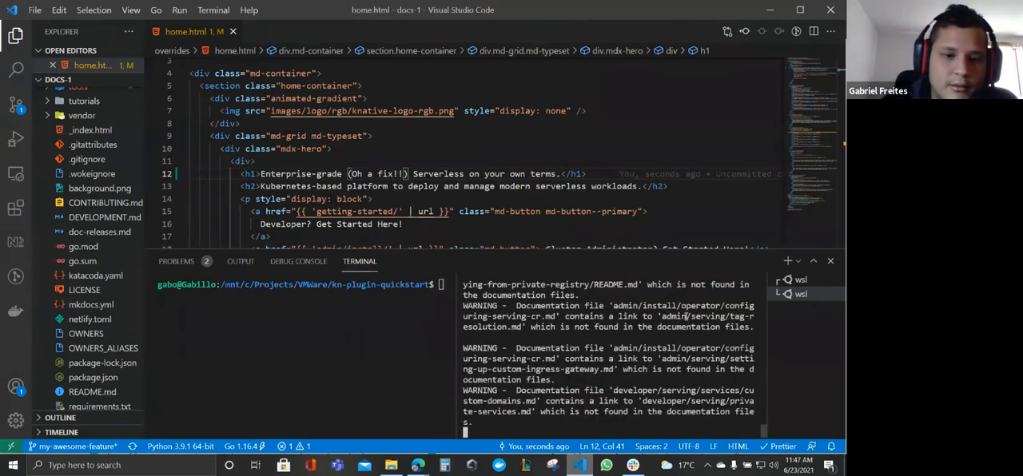
scroll(down, 3)
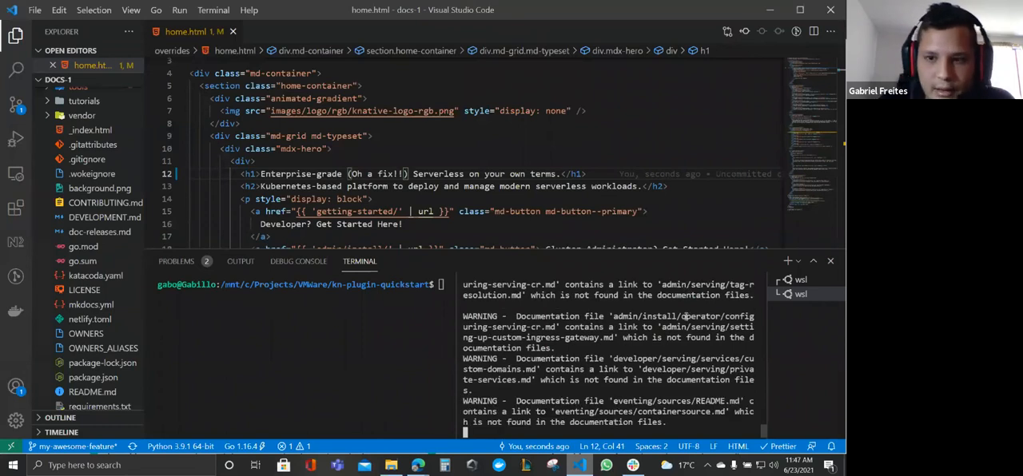
scroll(down, 3)
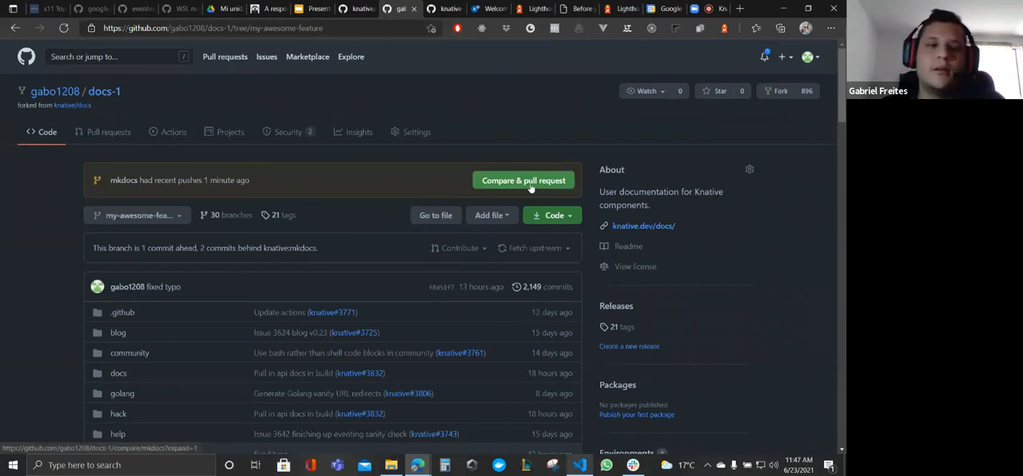
- Start Compare & pull request from the docs-1 fork, then switch to the live Knative docs tab
click(523, 179)
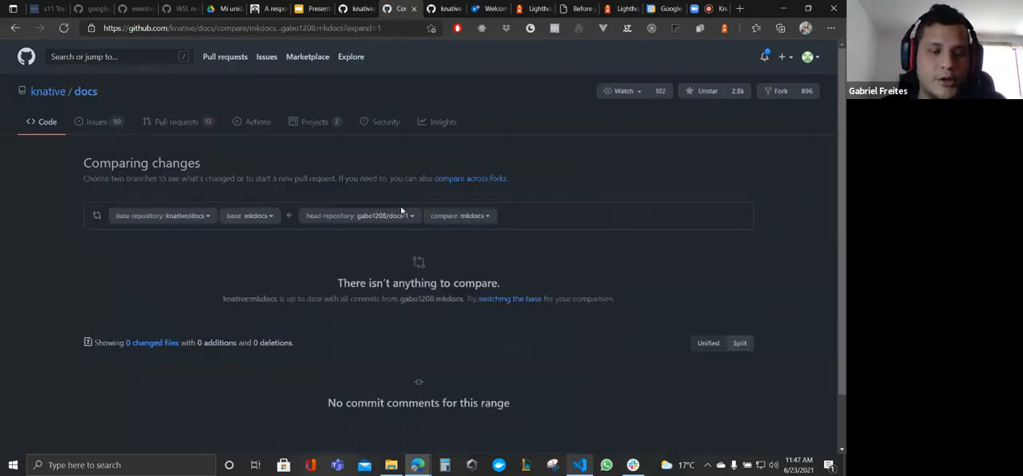
mouse_move(480, 190)
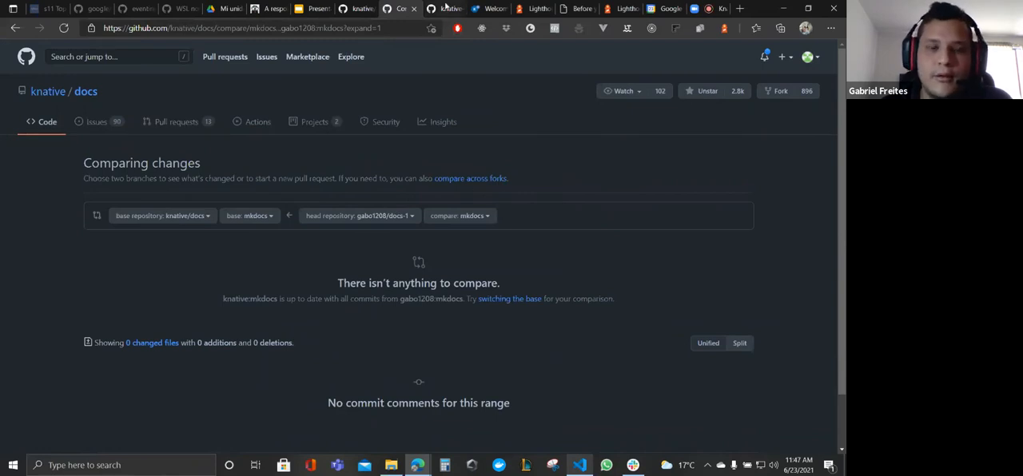
click(489, 9)
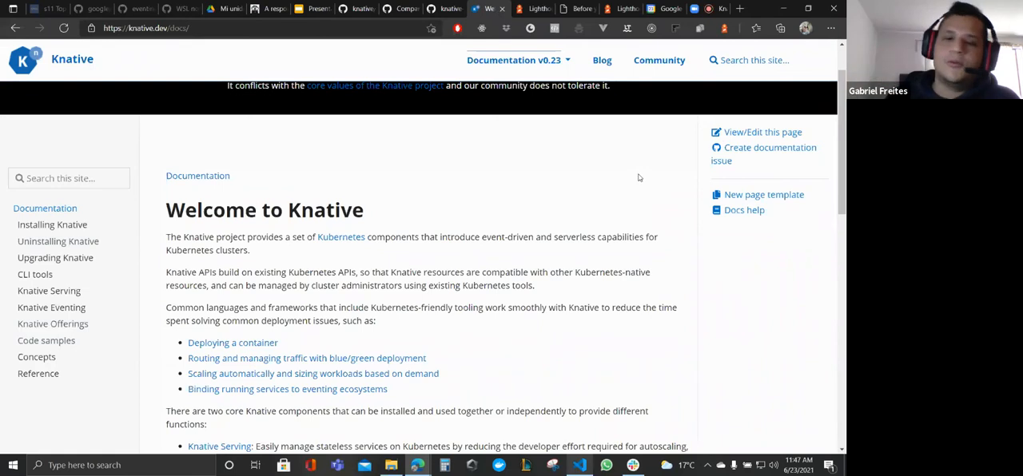
- Bring the knative.dev docs tab with the Welcome to Knative page to the front
click(312, 10)
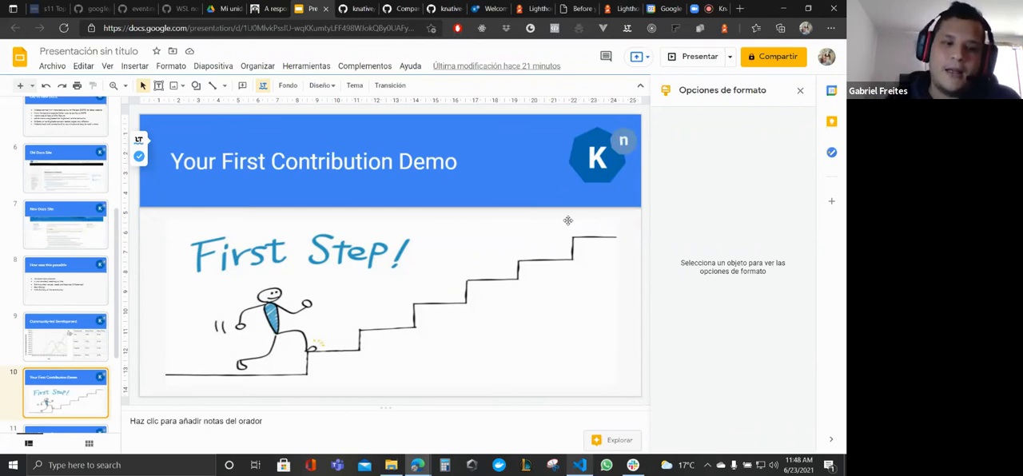
- Select slide 10, Your First Contribution Demo, in the Google Slides filmstrip
scroll(down, 3)
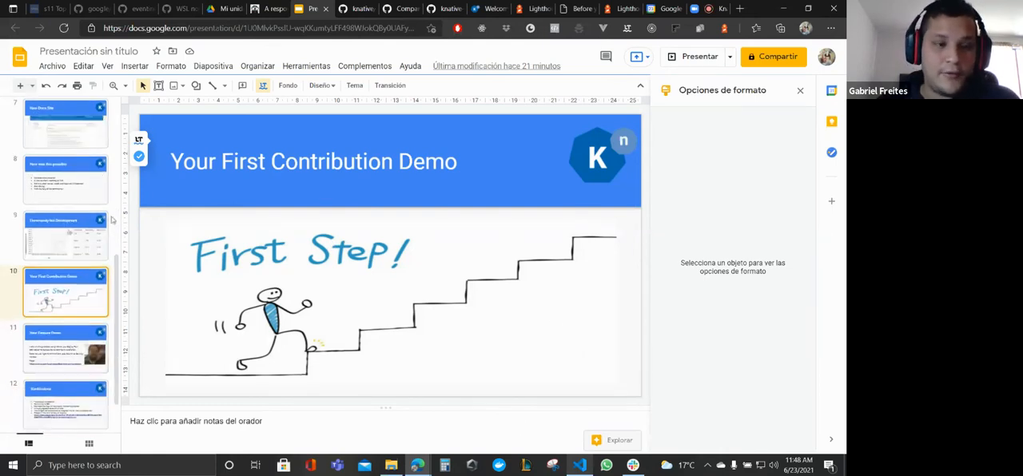
click(66, 349)
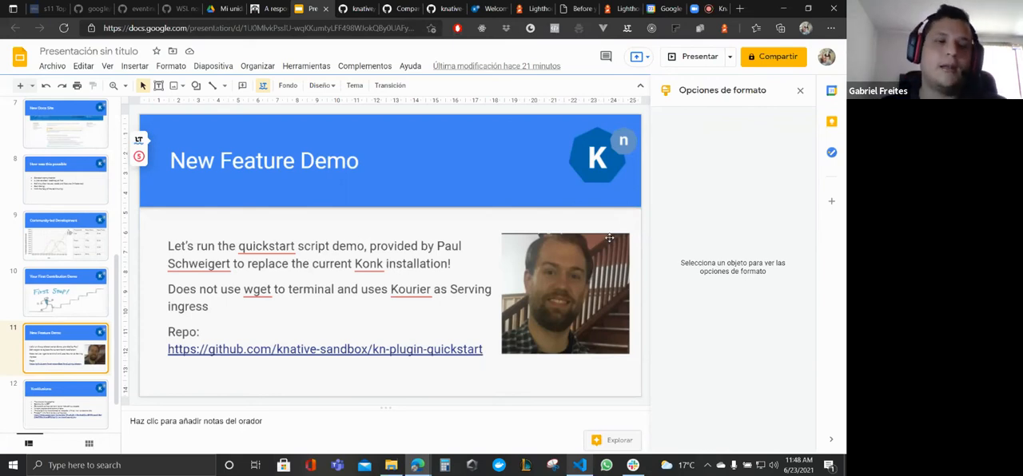
mouse_move(758, 310)
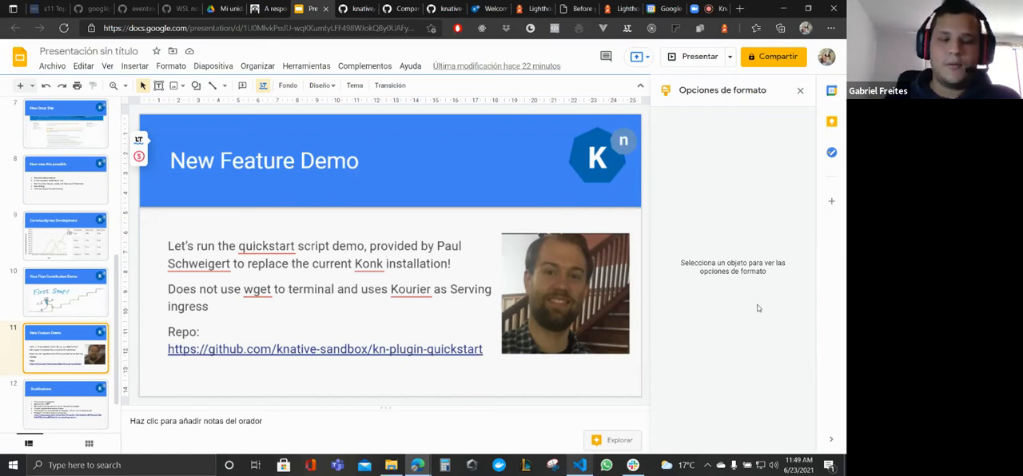
mouse_move(434, 112)
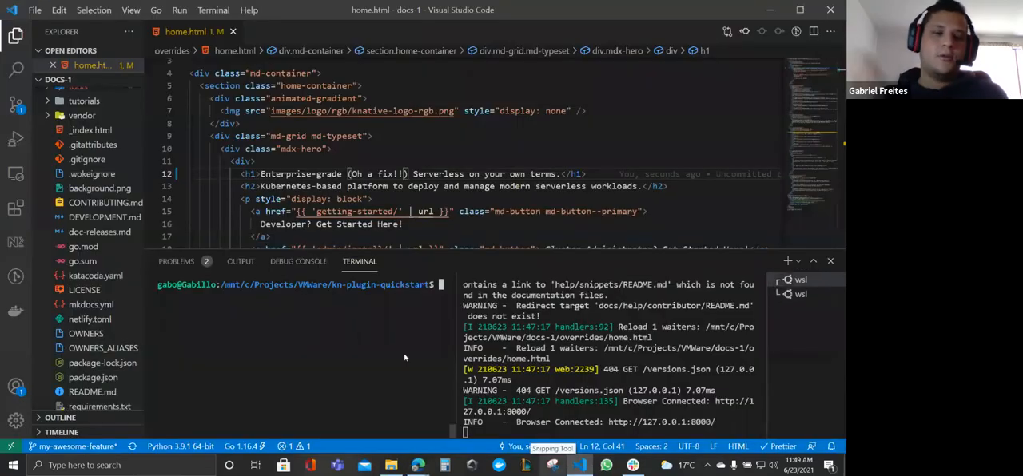
- Clear the terminal and run ./kn-quickstart kind to start the local cluster install
text(clear)
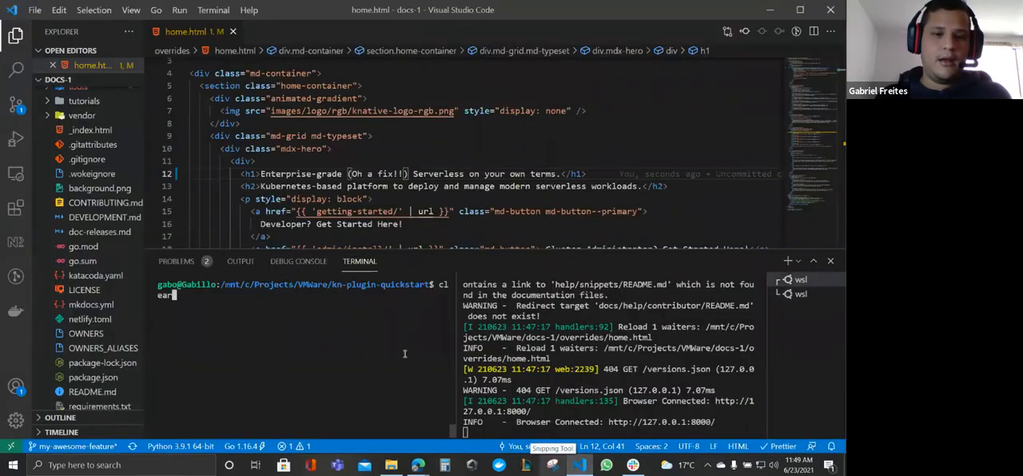
text(./kn-quickstart kind)
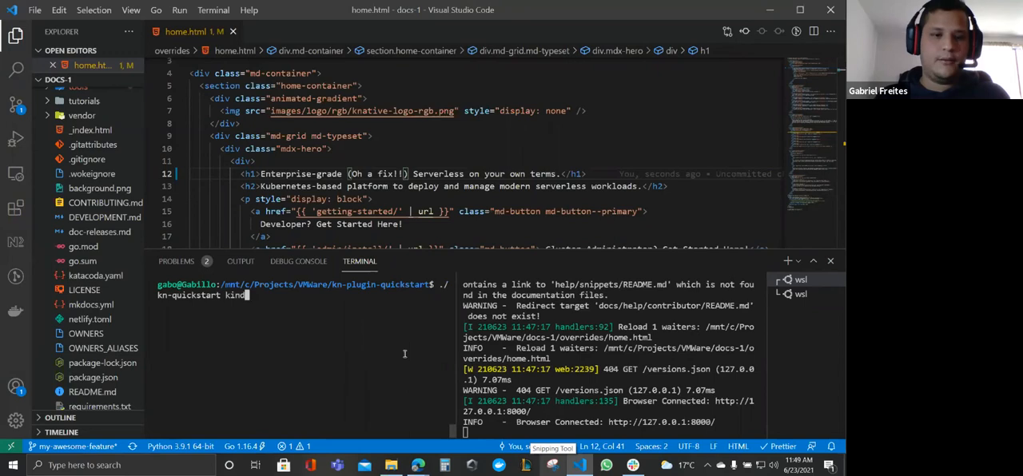
key(Return)
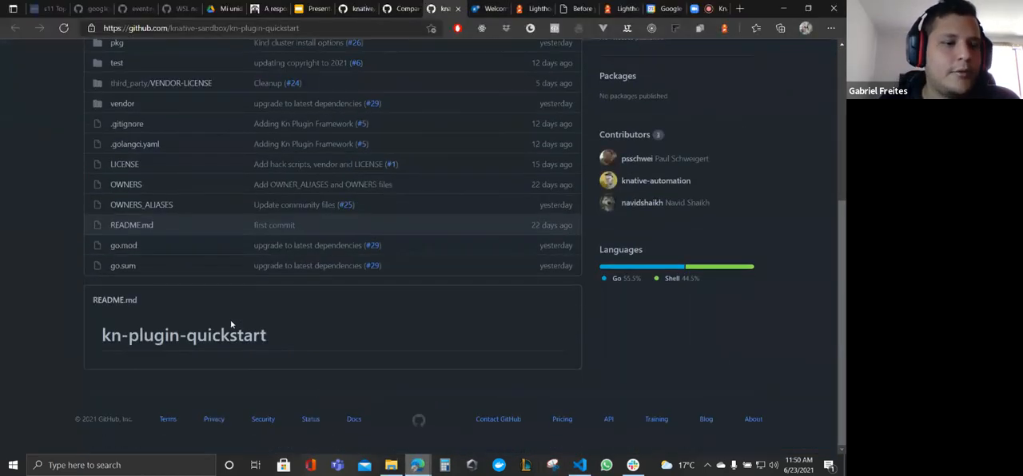
mouse_move(321, 355)
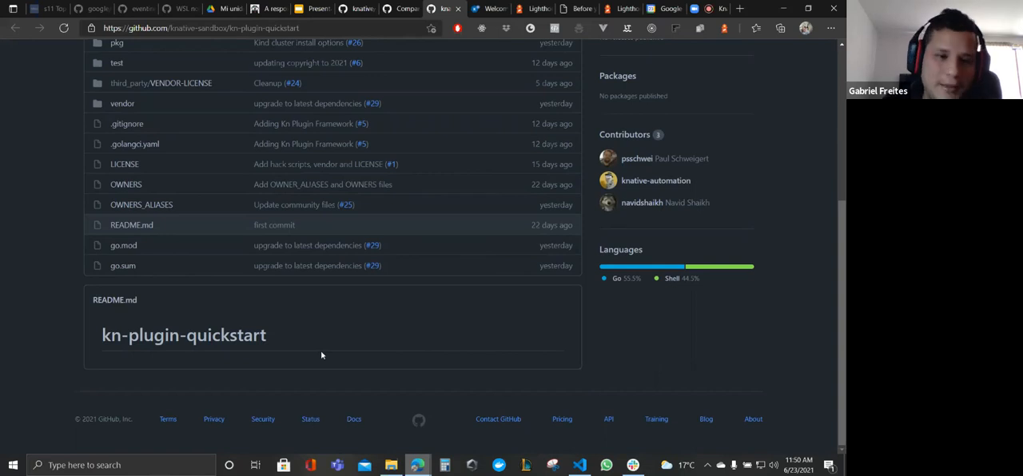
- Scroll the kn-plugin-quickstart repo back to the top and follow a commit link
scroll(up, 3)
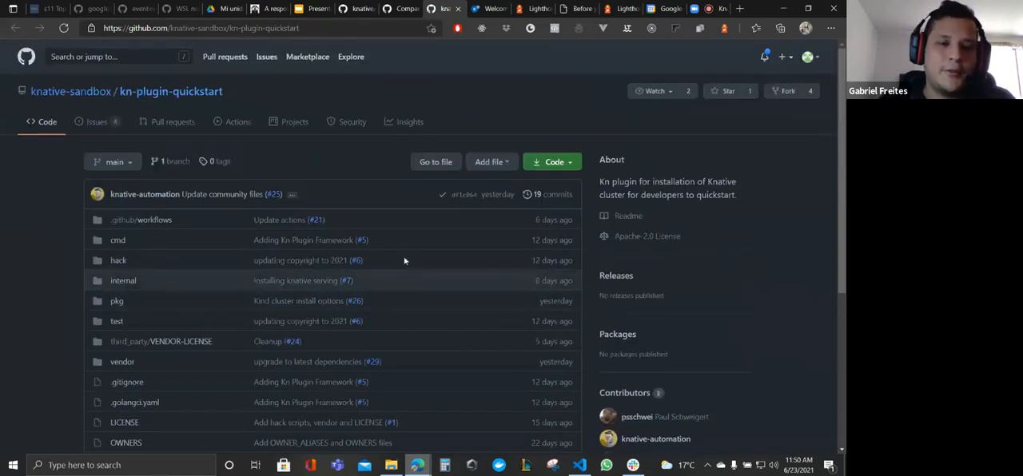
mouse_move(285, 320)
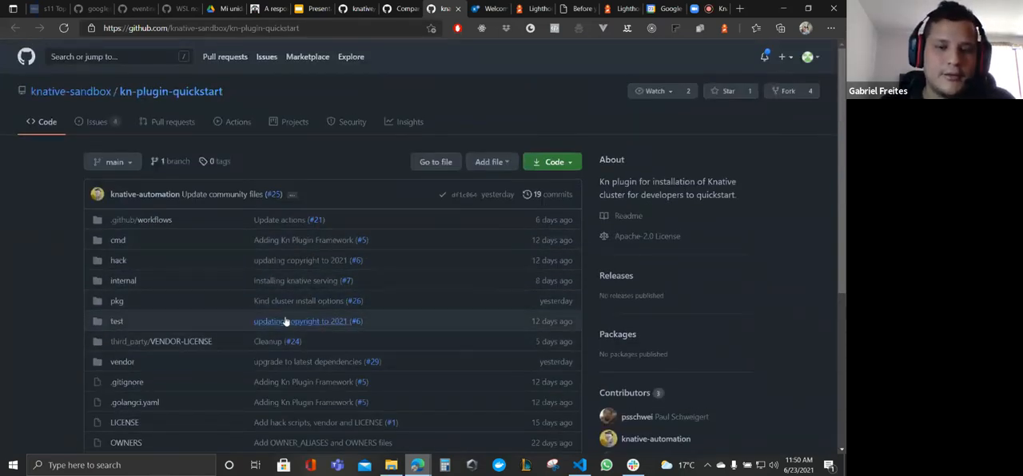
click(578, 465)
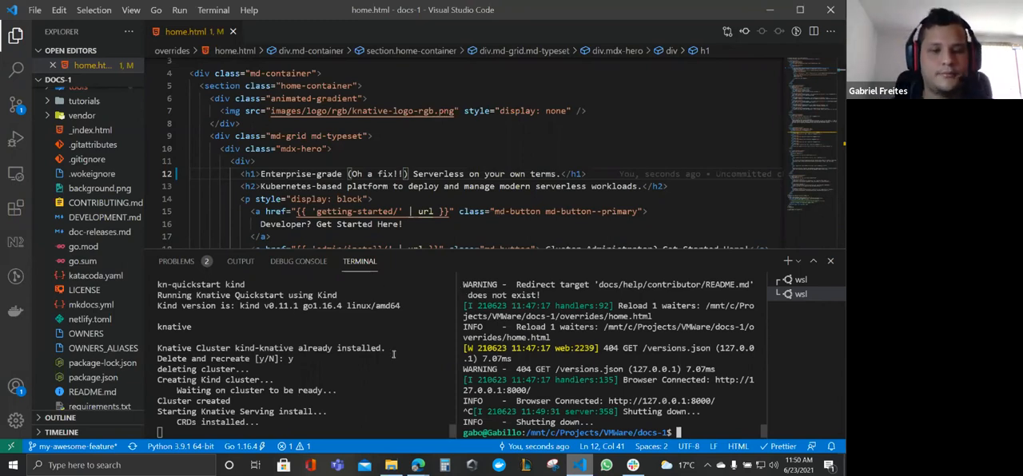
- Follow the terminal output as the kind cluster is recreated and Serving installs
scroll(down, 3)
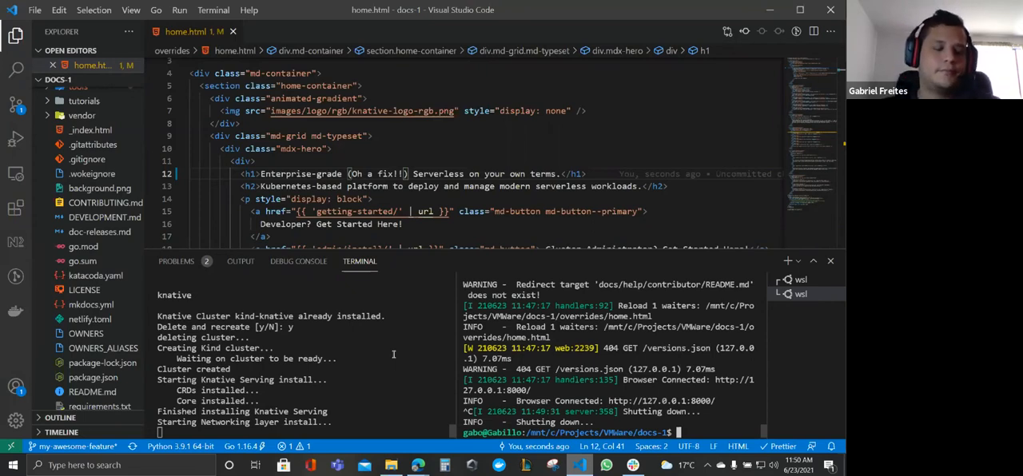
mouse_move(425, 348)
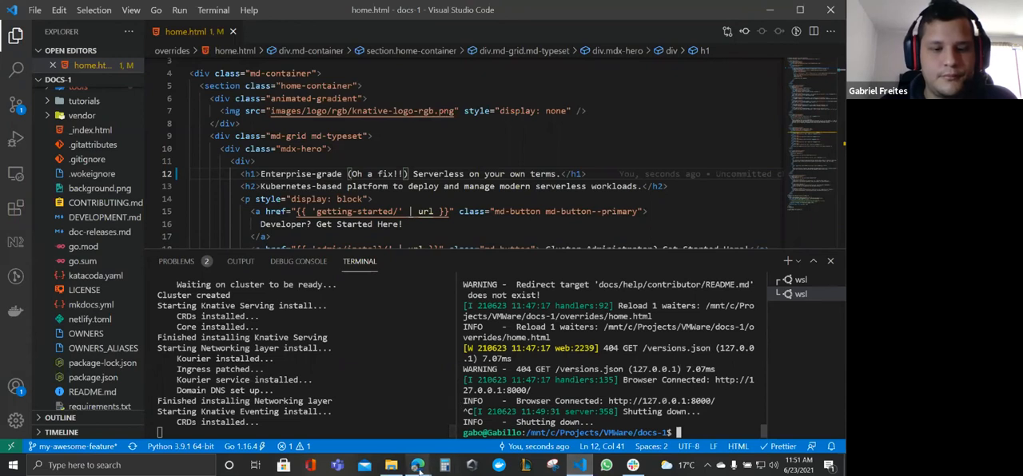
mouse_move(587, 329)
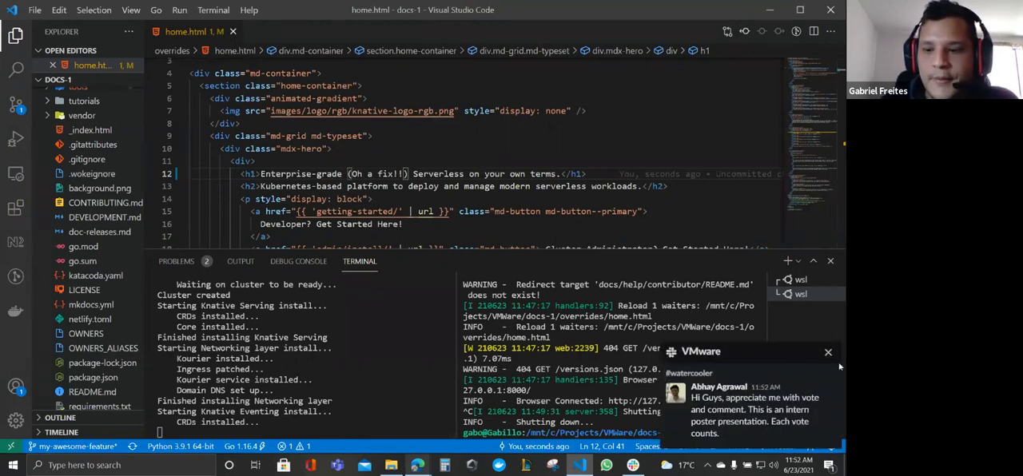
- Dismiss the incoming Slack chat notification while Eventing installs
click(828, 352)
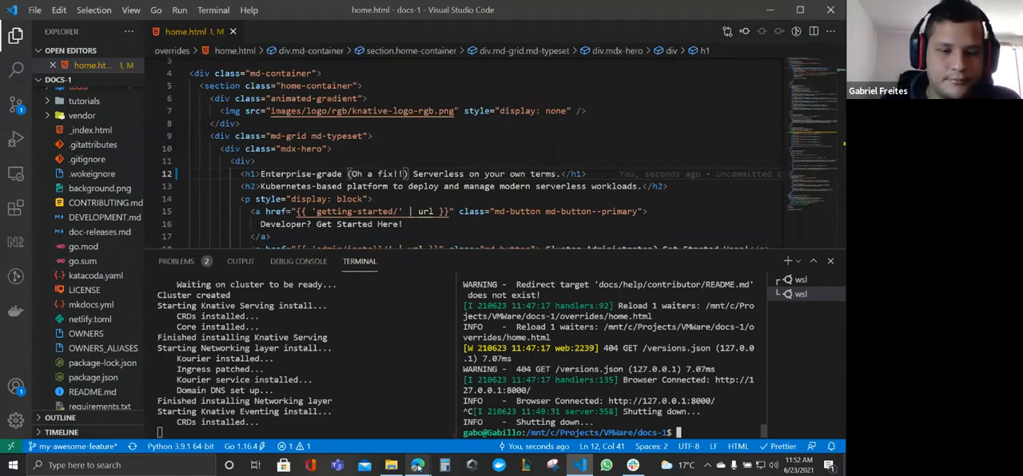
mouse_move(417, 466)
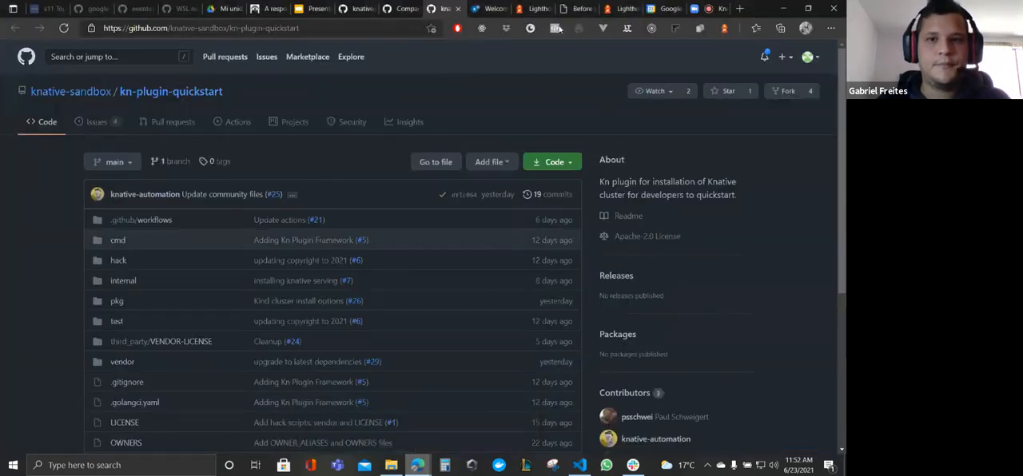
- Return to the Google Slides deck and select slide 11, New Feature Demo
click(311, 10)
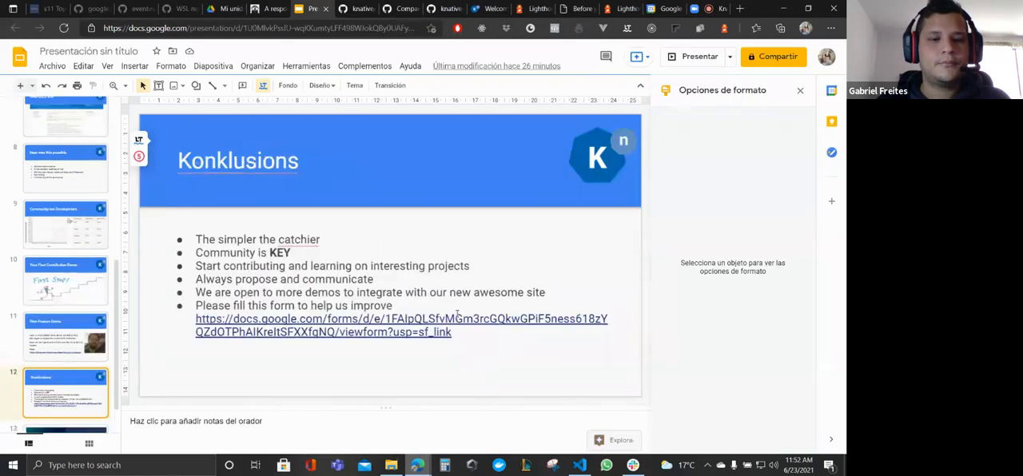
click(66, 335)
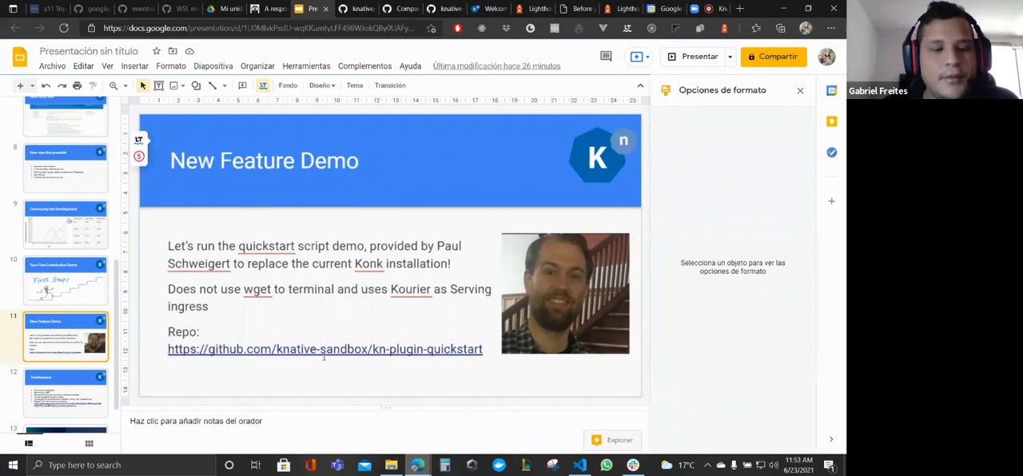
mouse_move(477, 357)
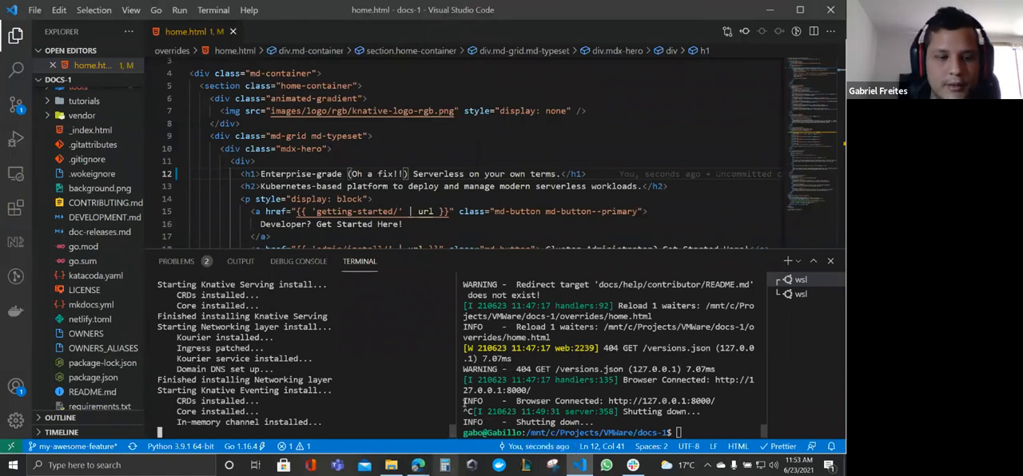
mouse_move(444, 465)
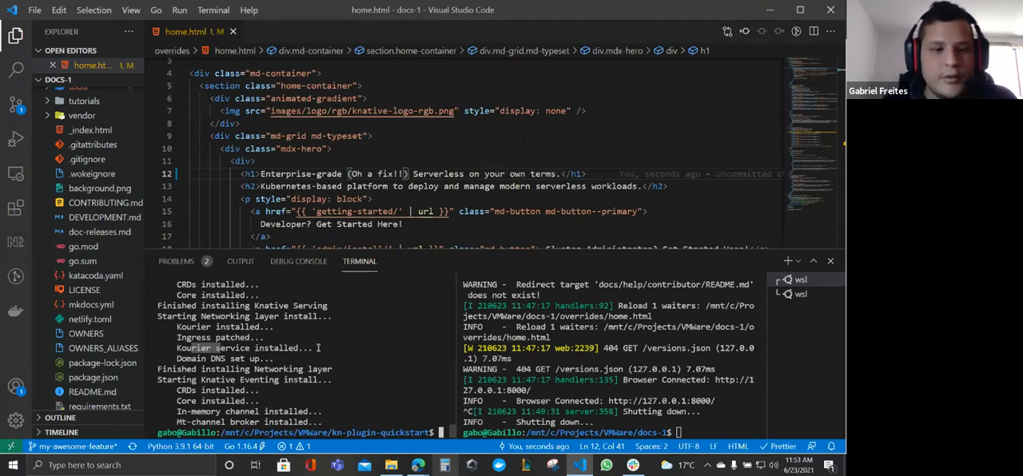
- Try 'kind clusters get' in the terminal, then start typing 'kind get clusters'
text(ki)
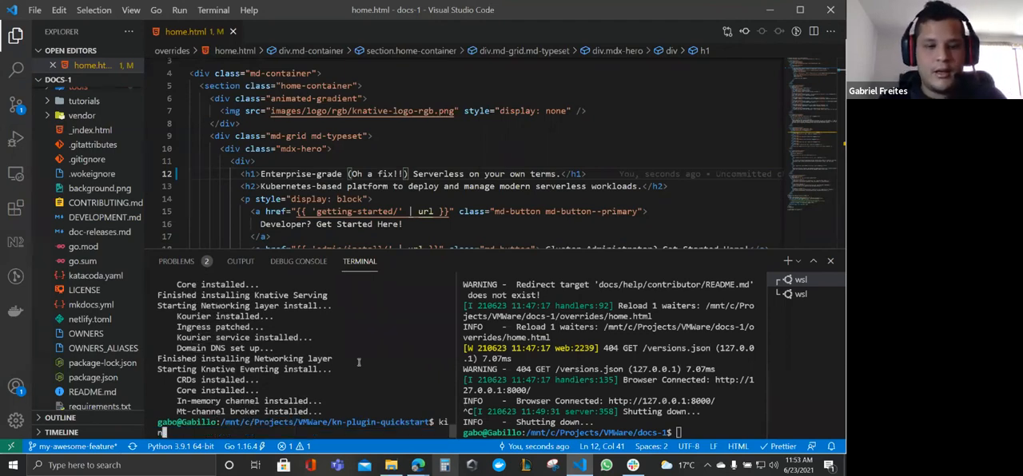
text(nd clusters ge)
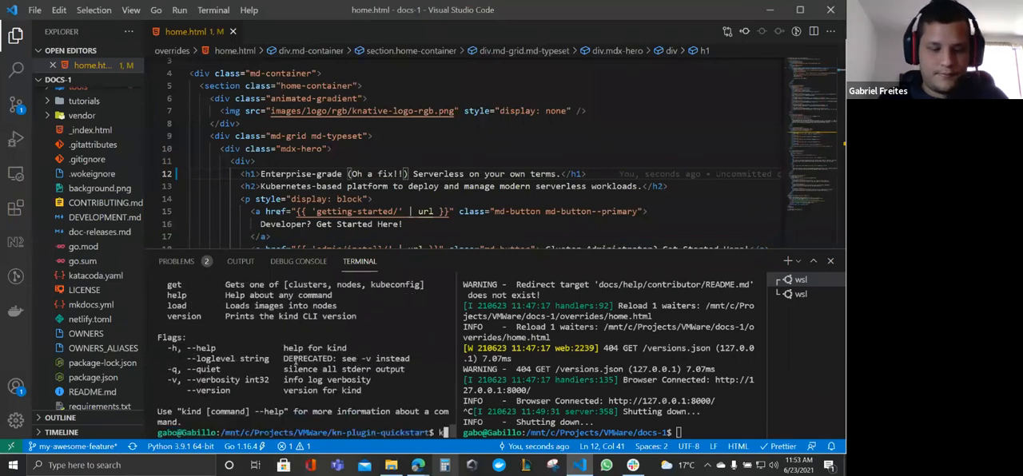
text(kind get cl)
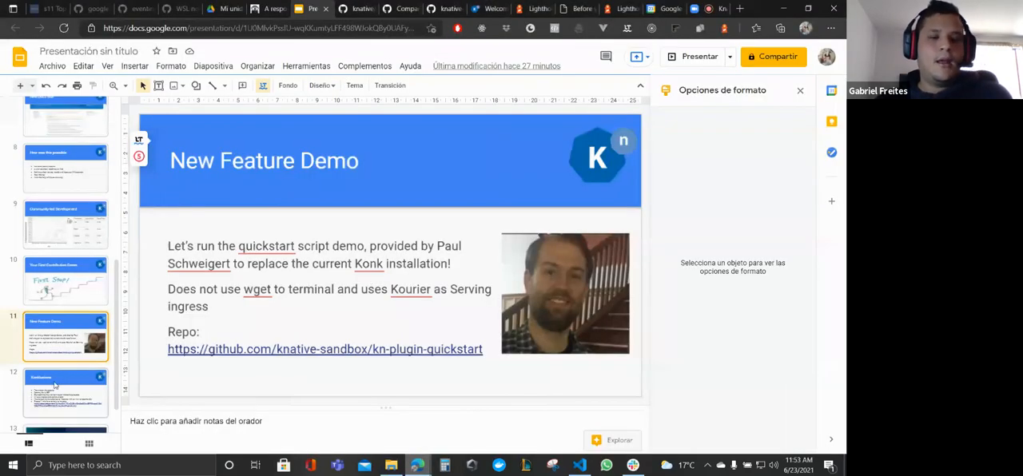
- Select slide 12, Konklusions, and dismiss the Slack notification popup
click(65, 393)
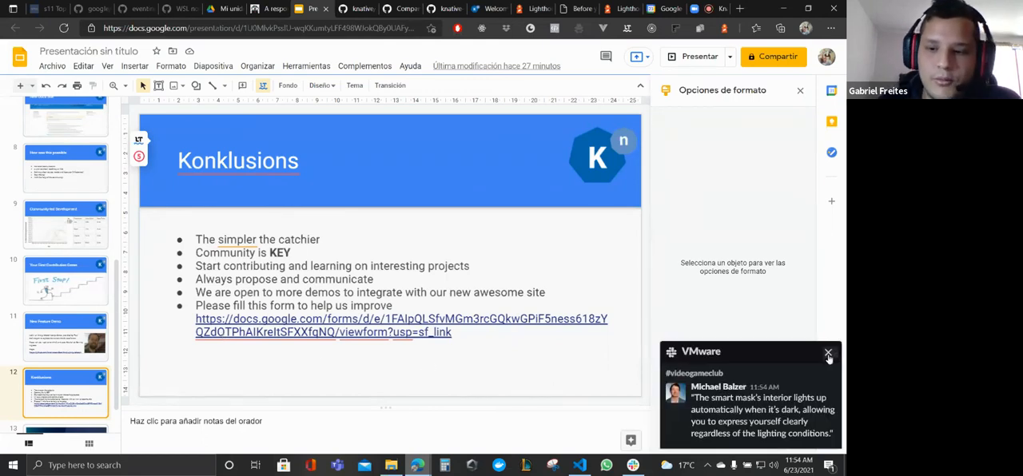
click(828, 353)
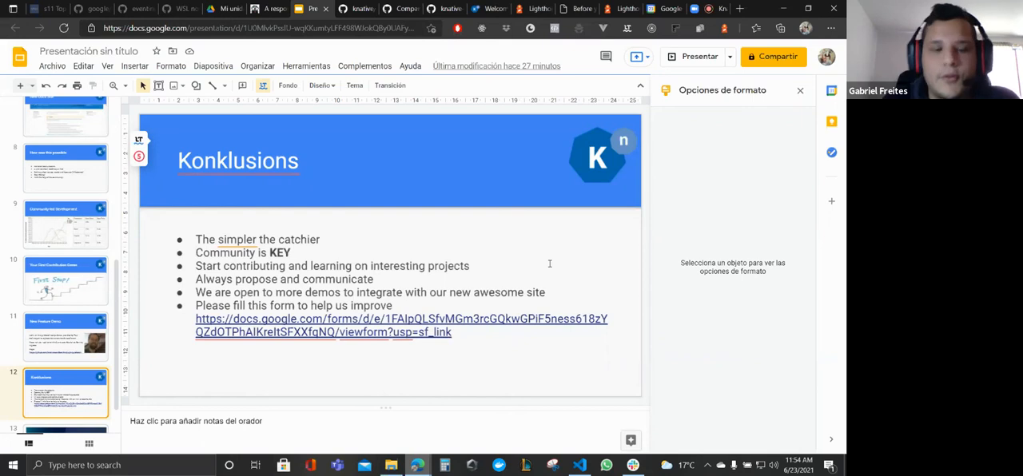